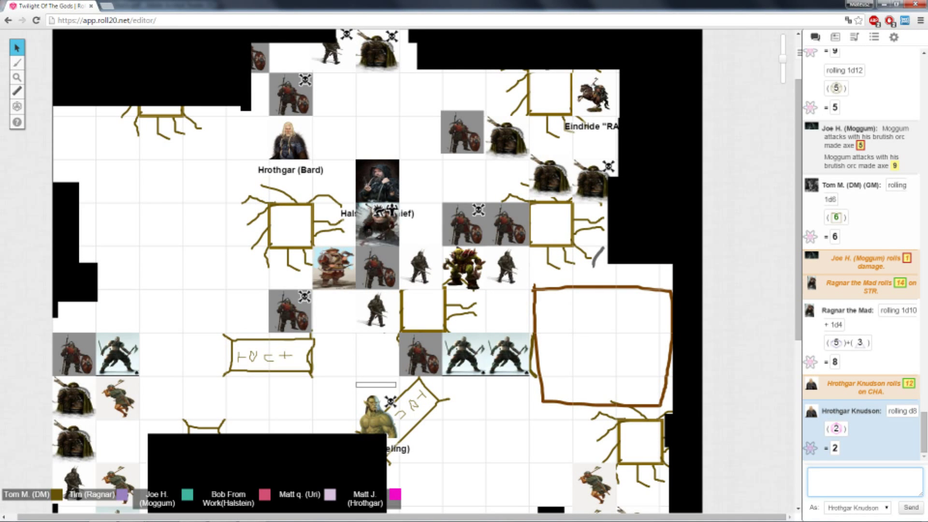
# Move the two warrior tokens up one grid square to stand directly beneath the troll.
pyautogui.click(861, 481)
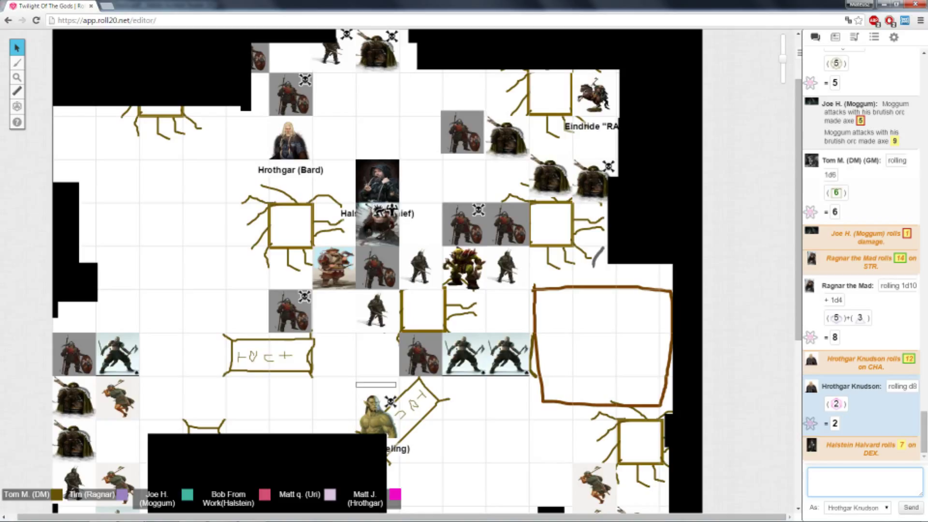
pyautogui.click(858, 480)
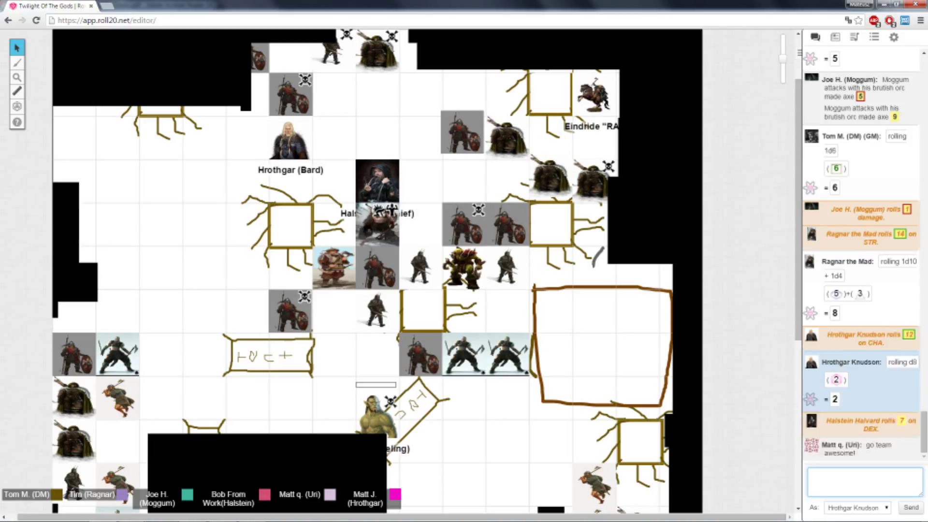
pyautogui.scroll(-3)
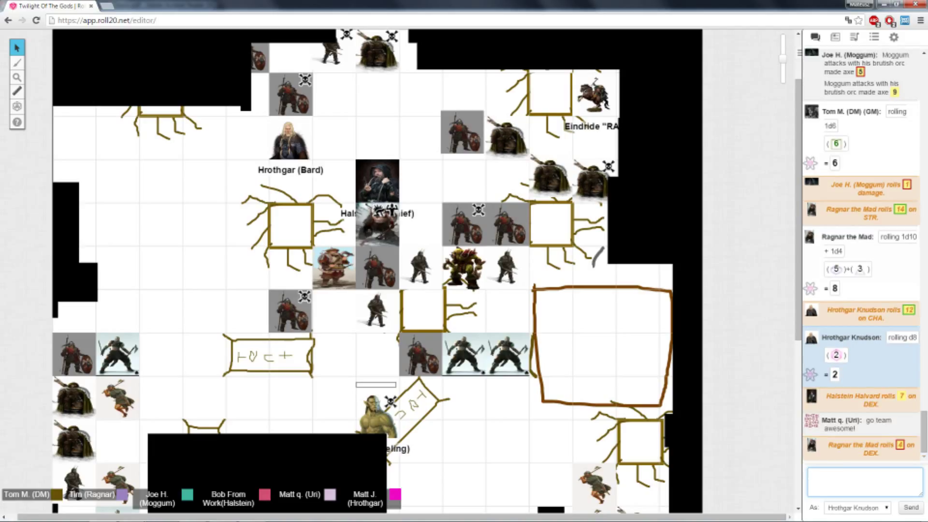
pyautogui.scroll(-3)
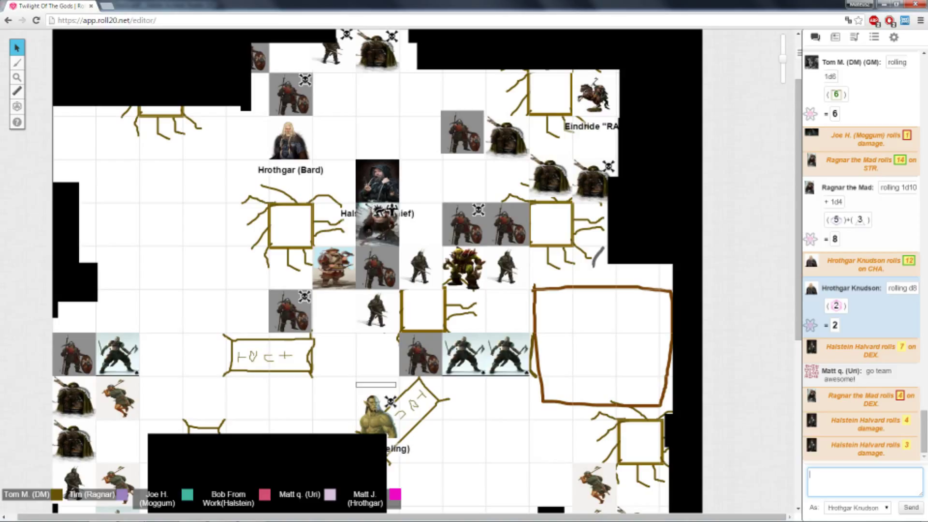
pyautogui.moveTo(468, 355); pyautogui.dragTo(594, 355)
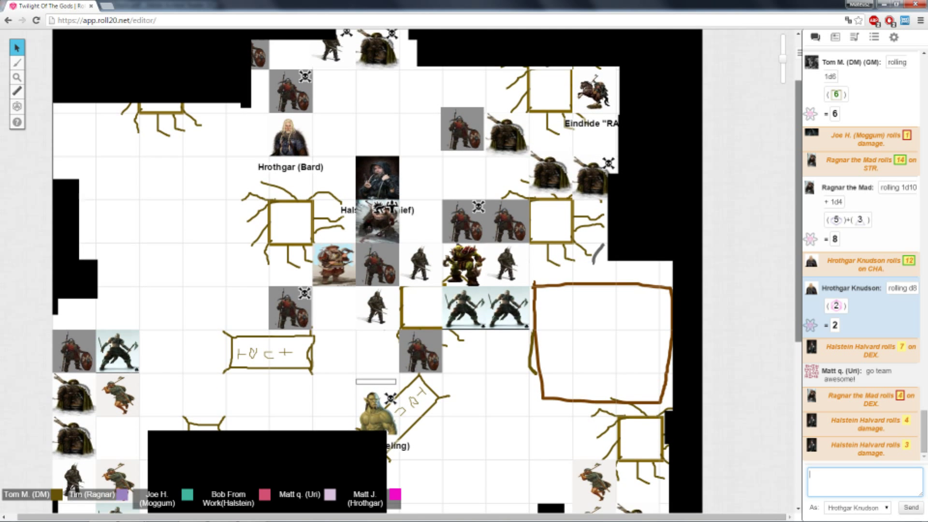
pyautogui.scroll(-3)
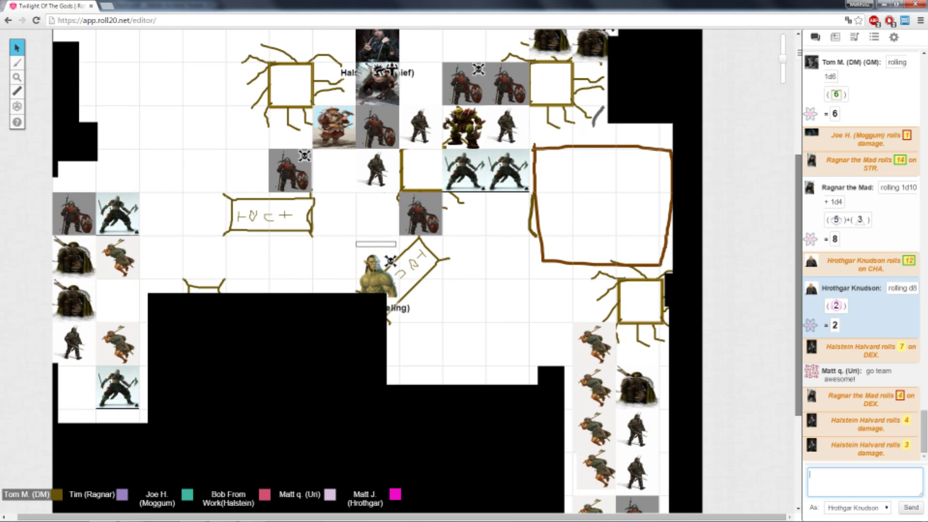
pyautogui.scroll(-3)
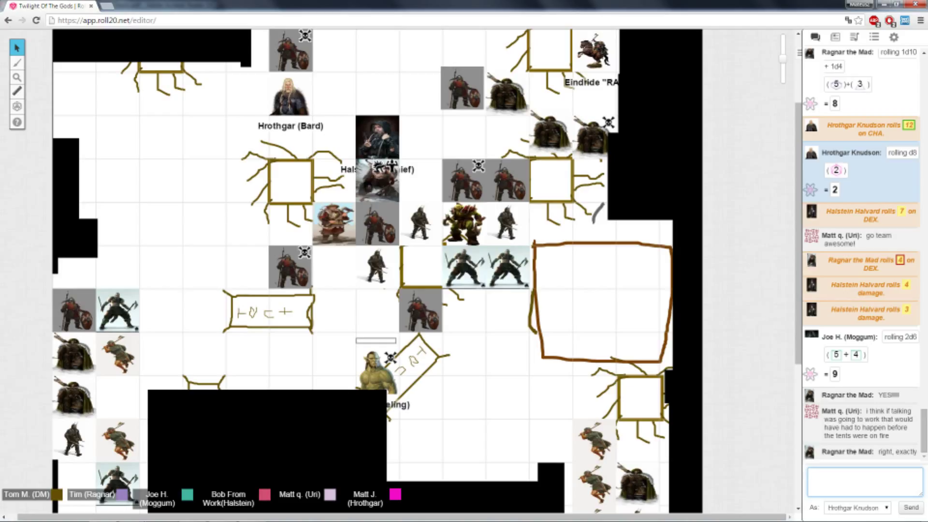
# Send Hrothgar Knudson's chat message guessing it is time to prepare, maybe escape, and mention Uri.
pyautogui.write('and Im guessing this would be used as a time to prepare and maybe')
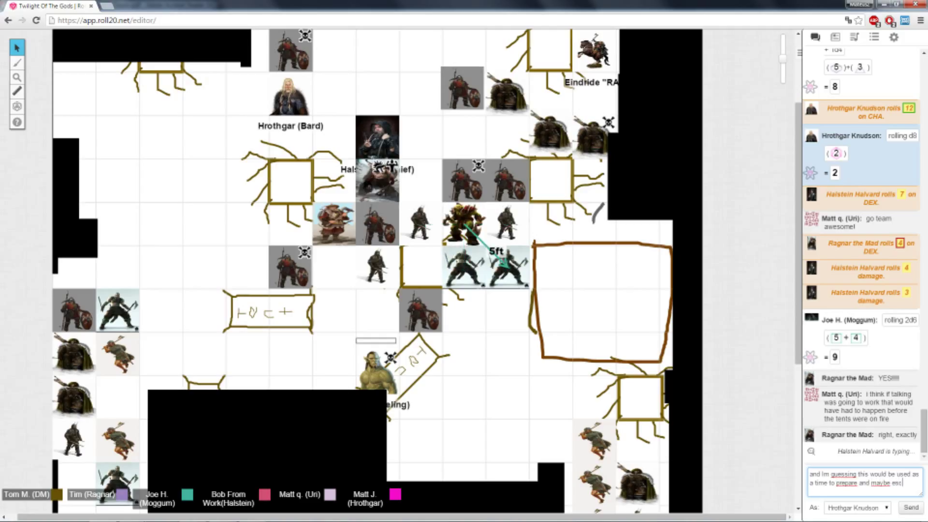
pyautogui.write('escape and Uri')
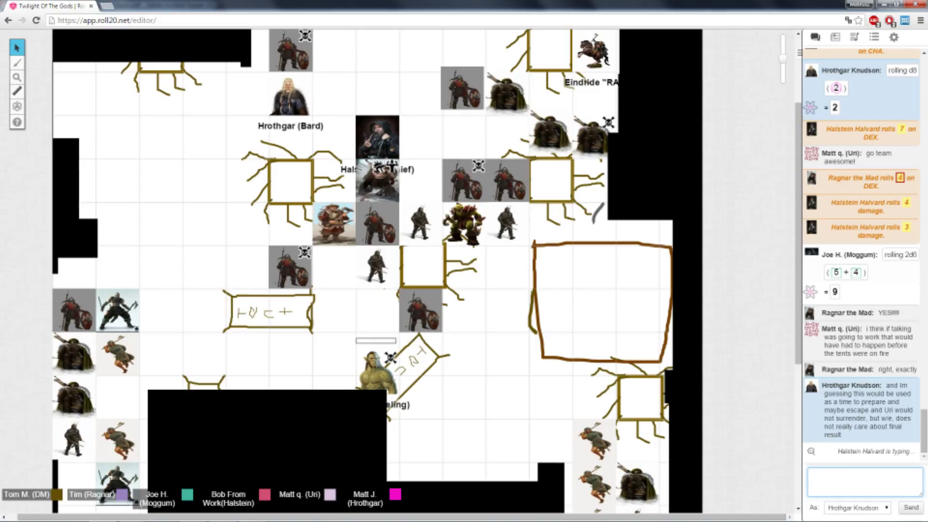
pyautogui.moveTo(465, 226); pyautogui.dragTo(465, 184)
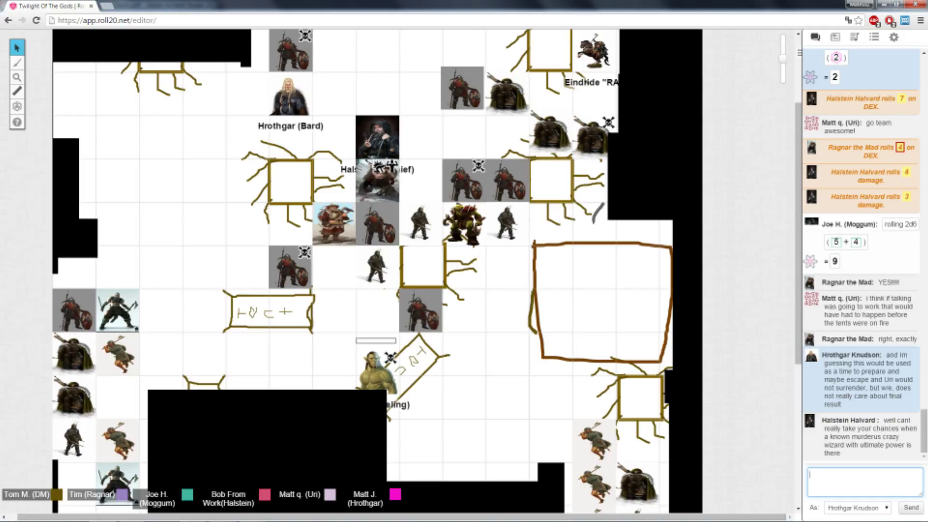
# Drag the Hrothgar and Halstein party tokens to new grid squares near the troll.
pyautogui.click(415, 225)
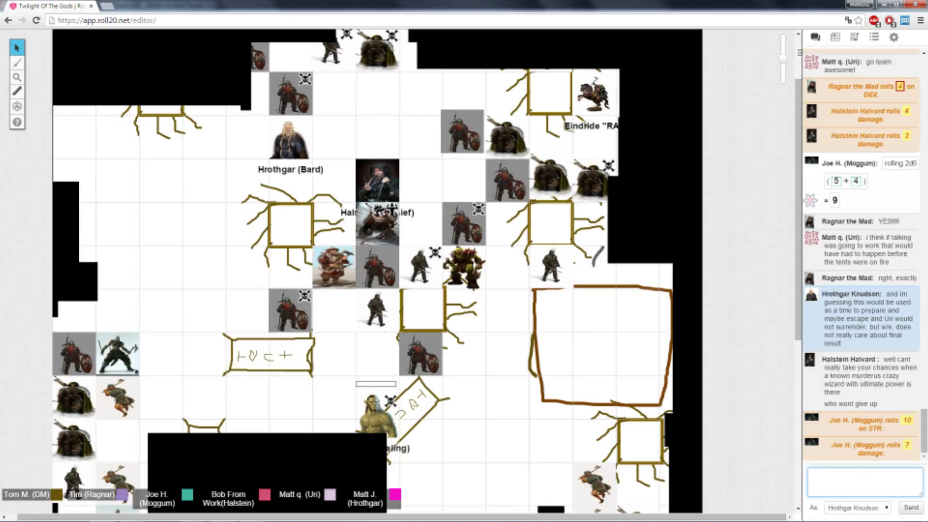
pyautogui.click(864, 481)
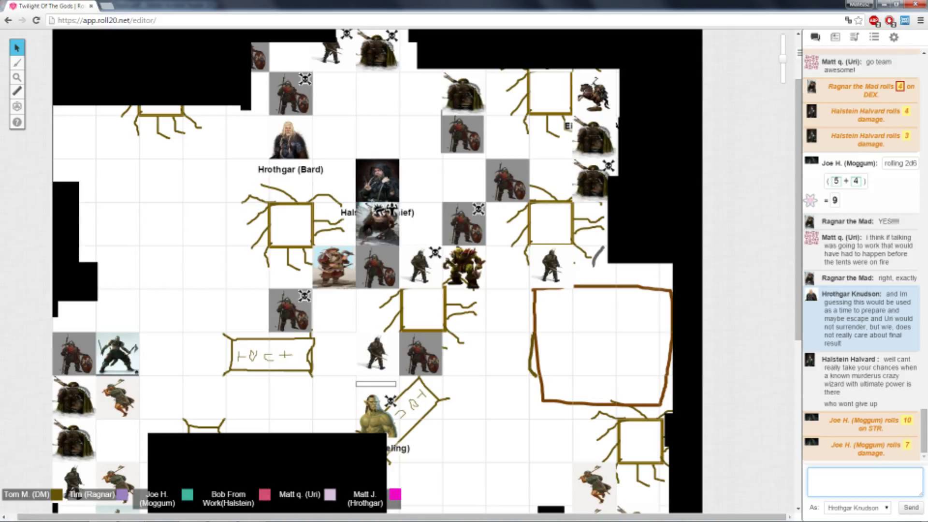
pyautogui.moveTo(334, 269); pyautogui.dragTo(246, 269)
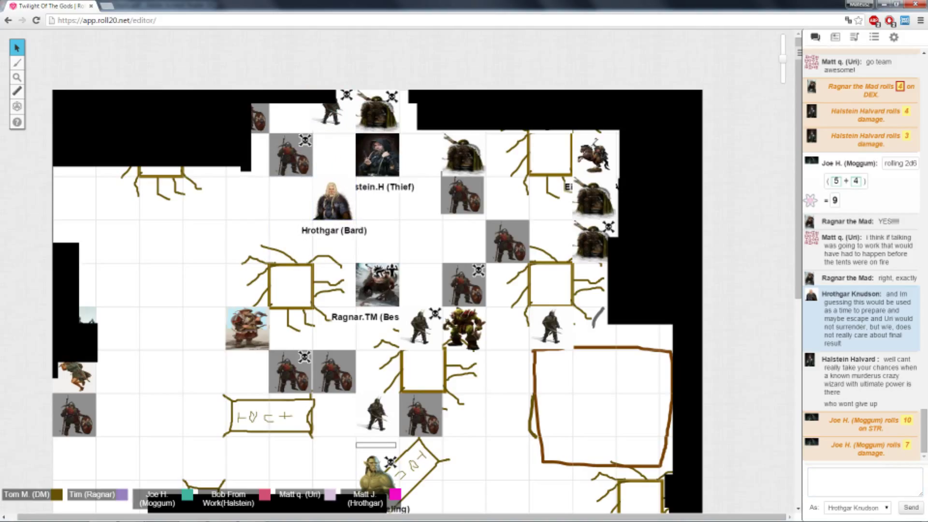
pyautogui.scroll(-3)
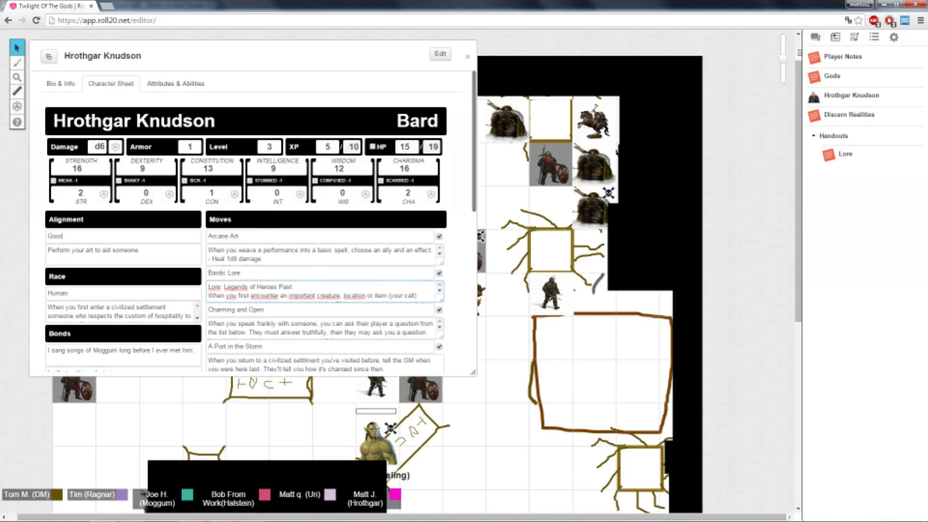
pyautogui.click(466, 56)
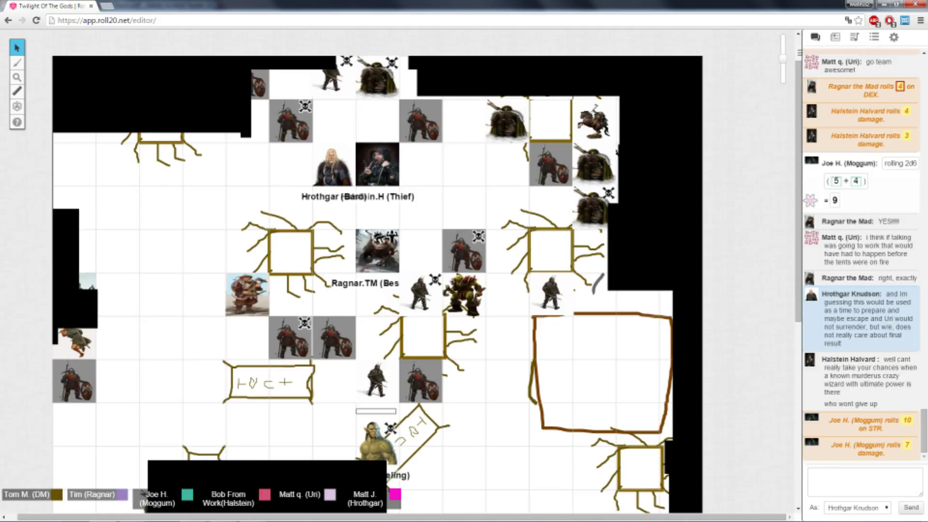
pyautogui.moveTo(376, 251); pyautogui.dragTo(248, 292)
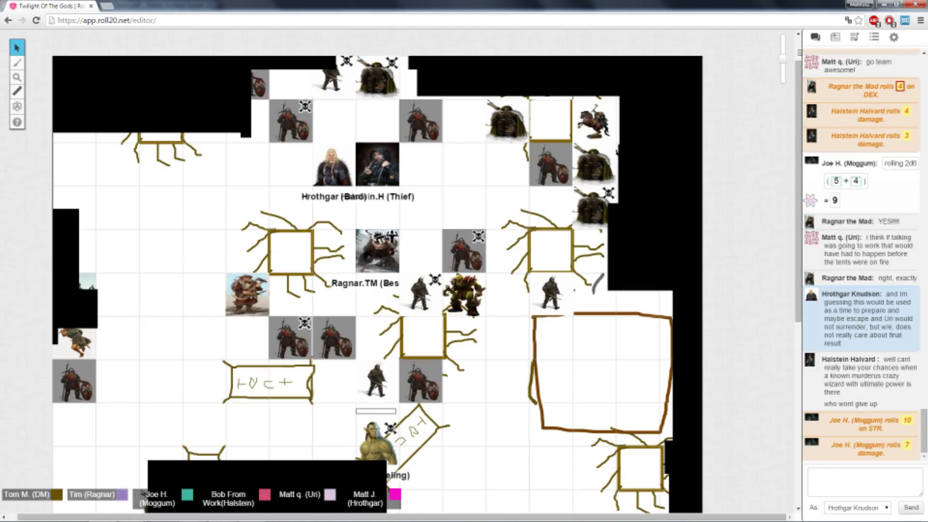
# Place the dark token beside Ragnar, then ruler-measure 5ft and 25ft distances from the thief and orc tokens.
pyautogui.moveTo(374, 165); pyautogui.dragTo(374, 78)
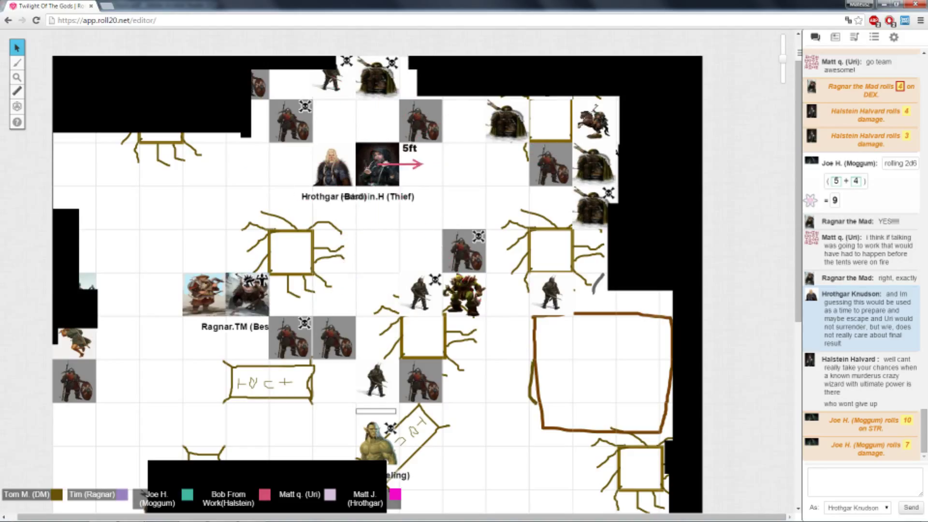
pyautogui.moveTo(377, 167); pyautogui.dragTo(417, 290)
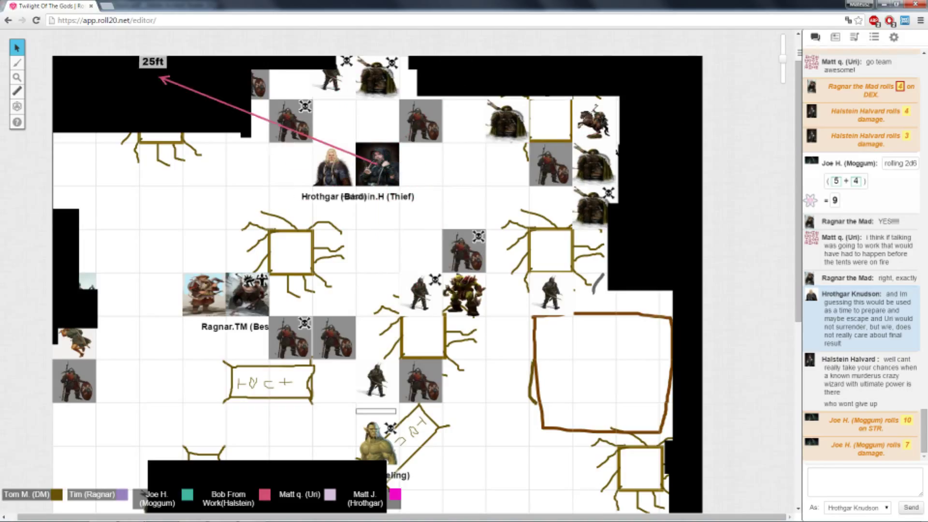
pyautogui.moveTo(465, 296); pyautogui.dragTo(423, 251)
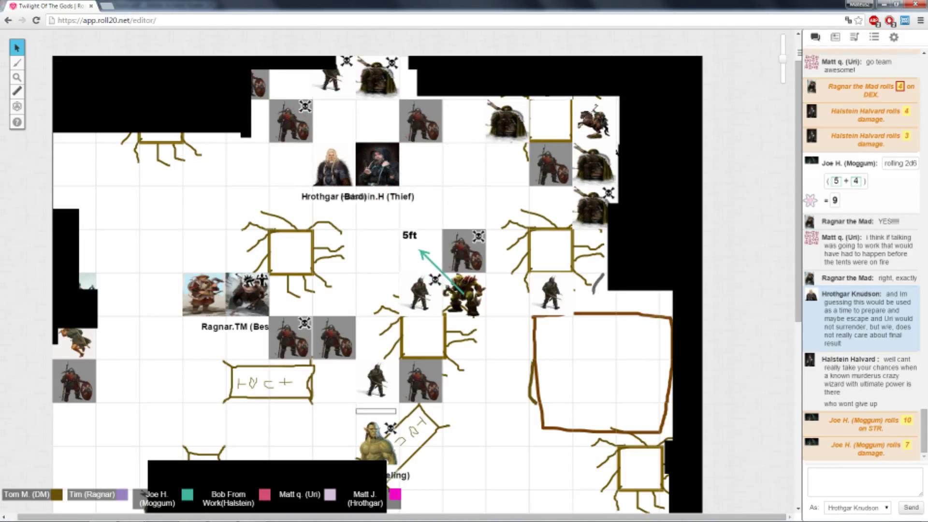
pyautogui.moveTo(458, 294); pyautogui.dragTo(338, 251)
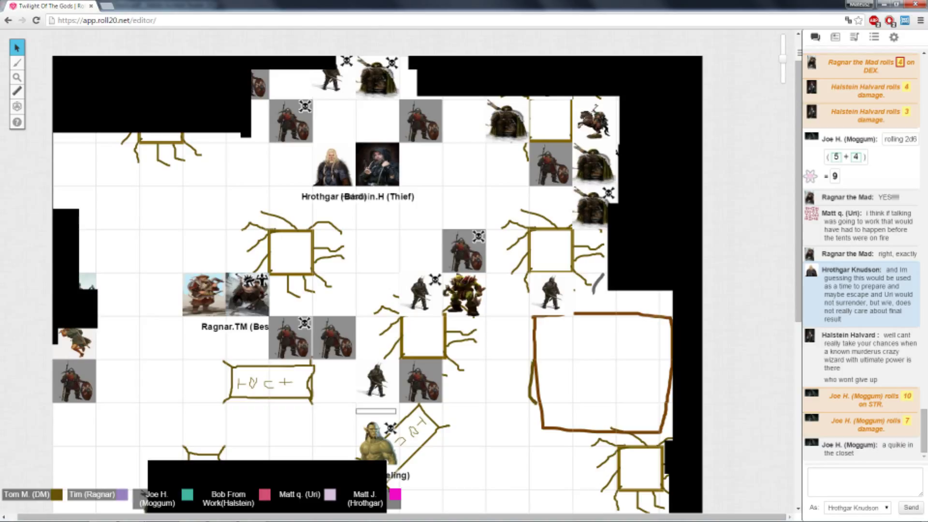
# From the Journal, bring up Hrothgar Knudson's character sheet for his CHA and 1d8 rolls.
pyautogui.click(834, 37)
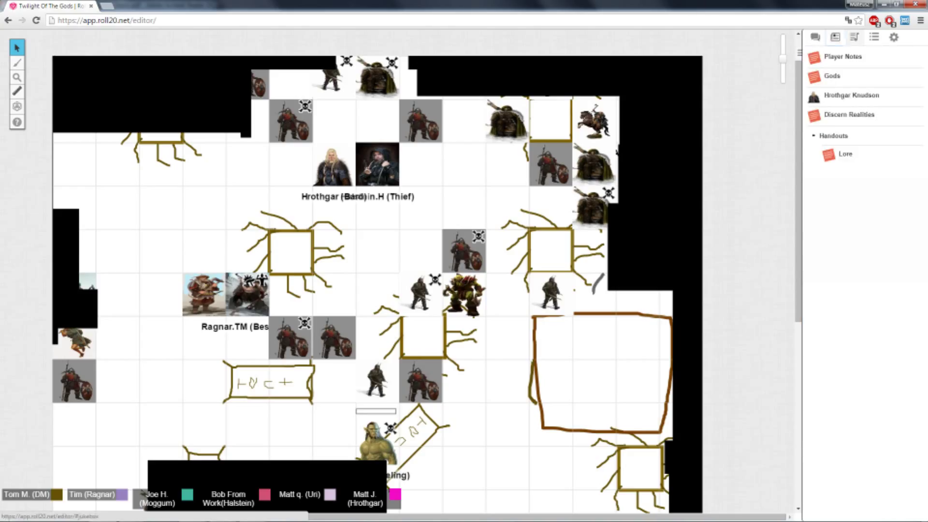
pyautogui.click(854, 38)
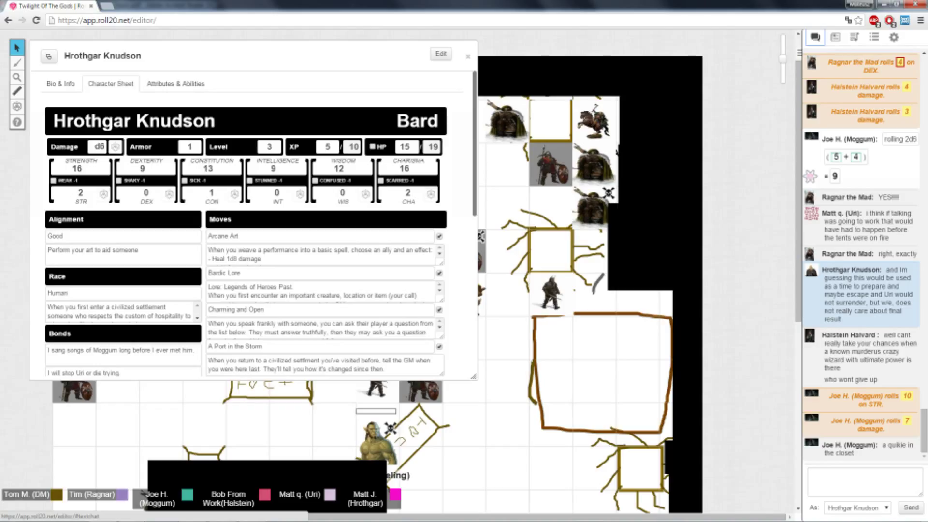
pyautogui.scroll(-3)
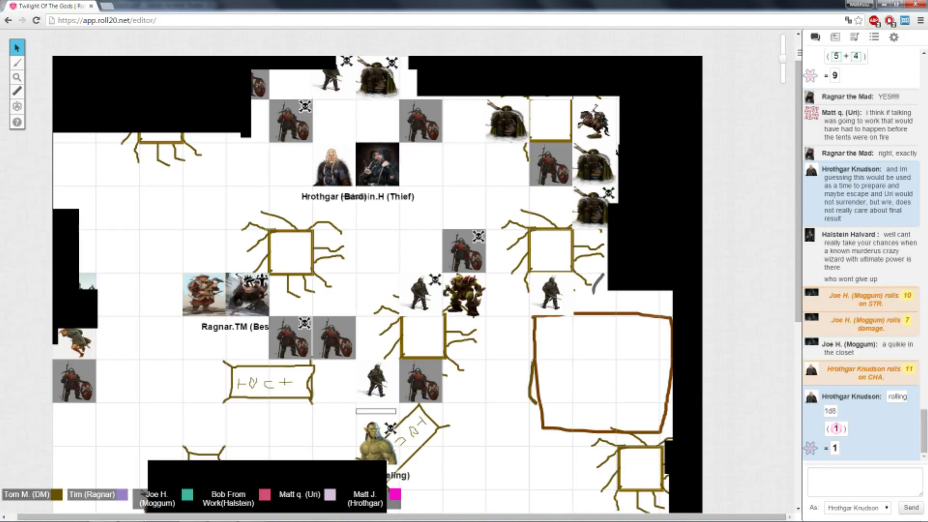
# Roll INT for Hrothgar from his character sheet, posting the result of 8 to chat.
pyautogui.click(864, 480)
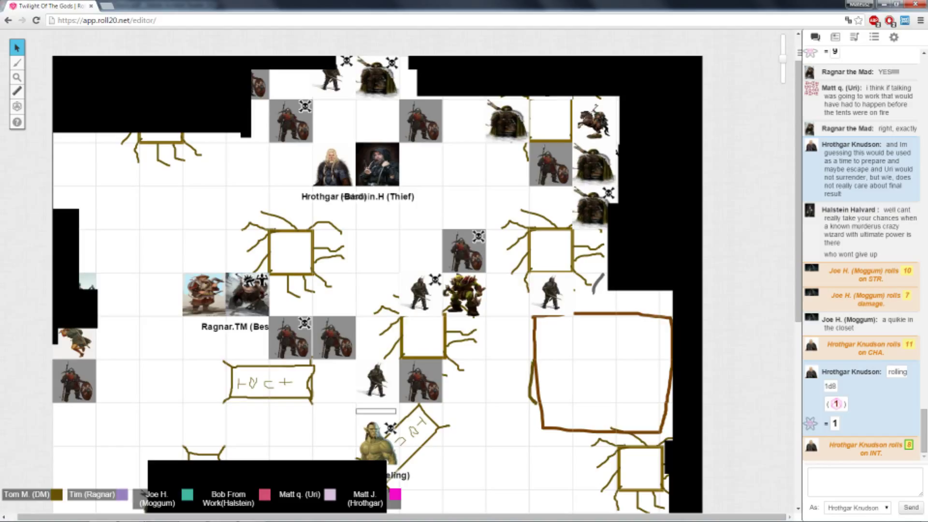
pyautogui.click(853, 37)
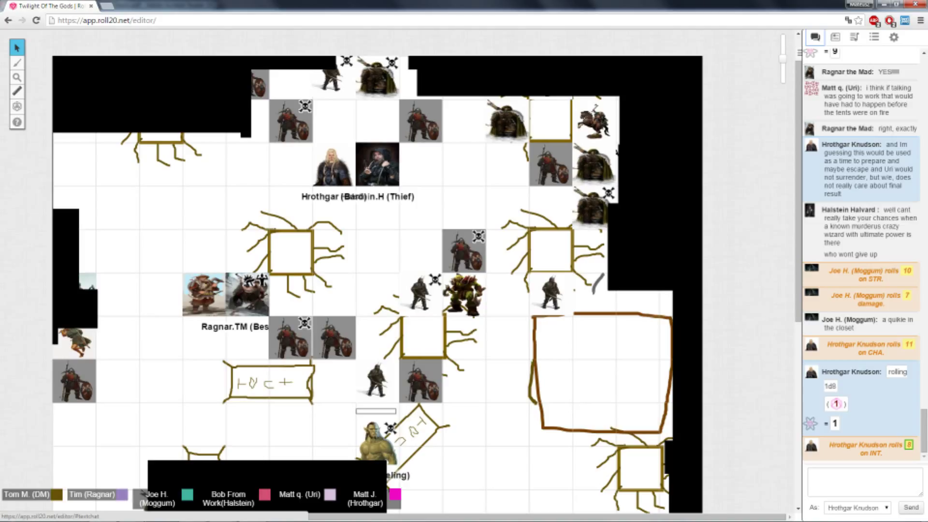
pyautogui.scroll(-3)
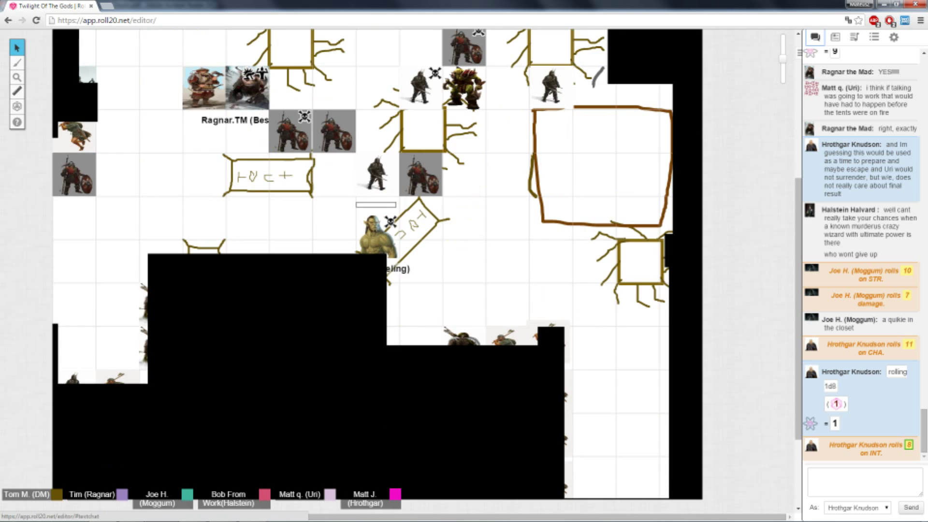
# Scroll the battle map back toward the party area before writing the emote.
pyautogui.scroll(-3)
pyautogui.write('/em')
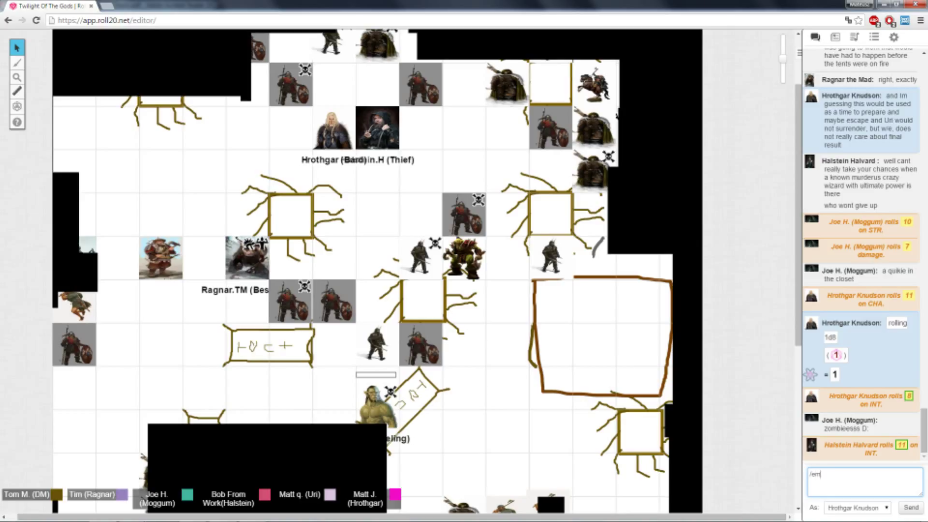
# Write Hrothgar's emote responding that 'we shall perish' in battle, bound for Valhalla.
pyautogui.write('responds:')
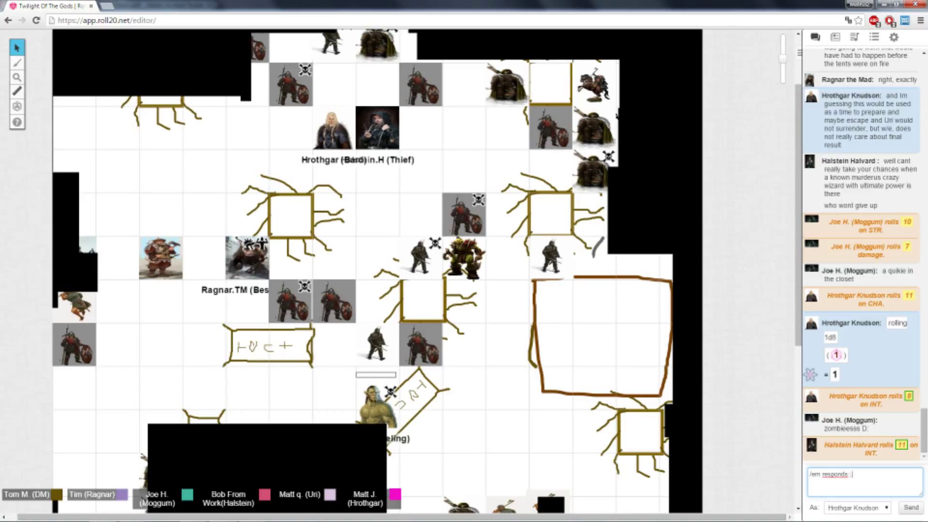
pyautogui.write('1')
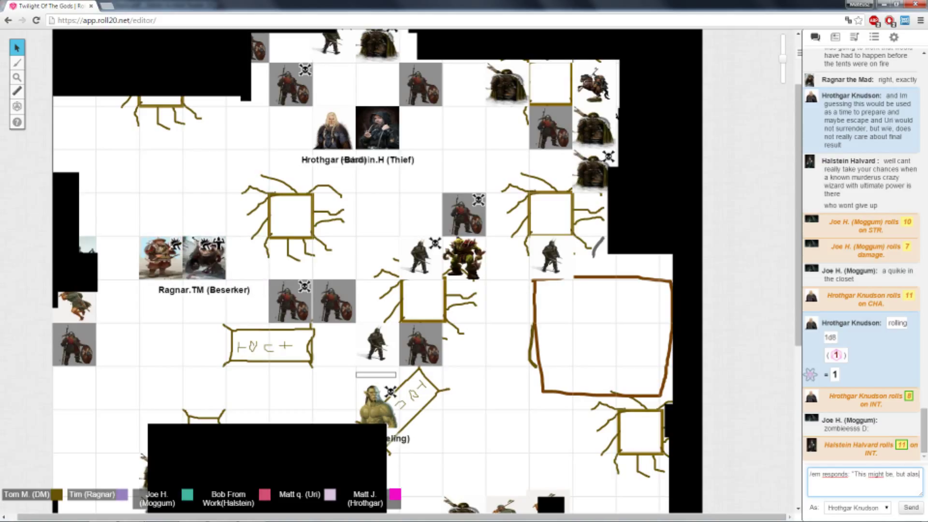
pyautogui.write('we shall perish in battle and hopefully Valhalla will await')
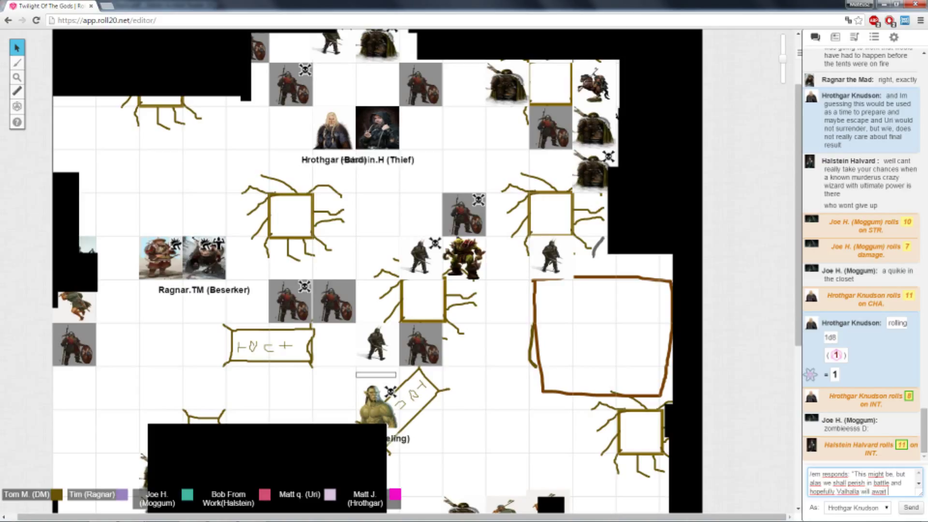
pyautogui.write('for us on')
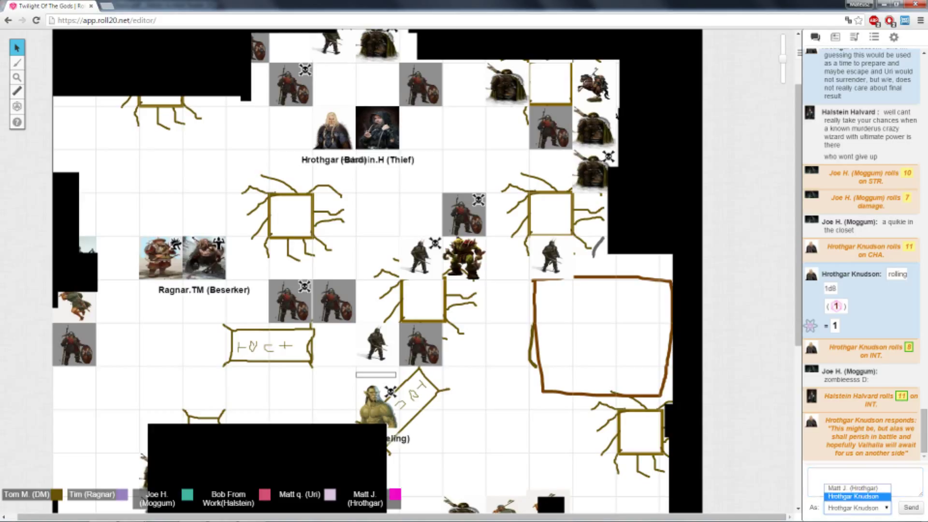
# Post the joke that Uri reached villain sue levels considering his rolls.
pyautogui.write('also')
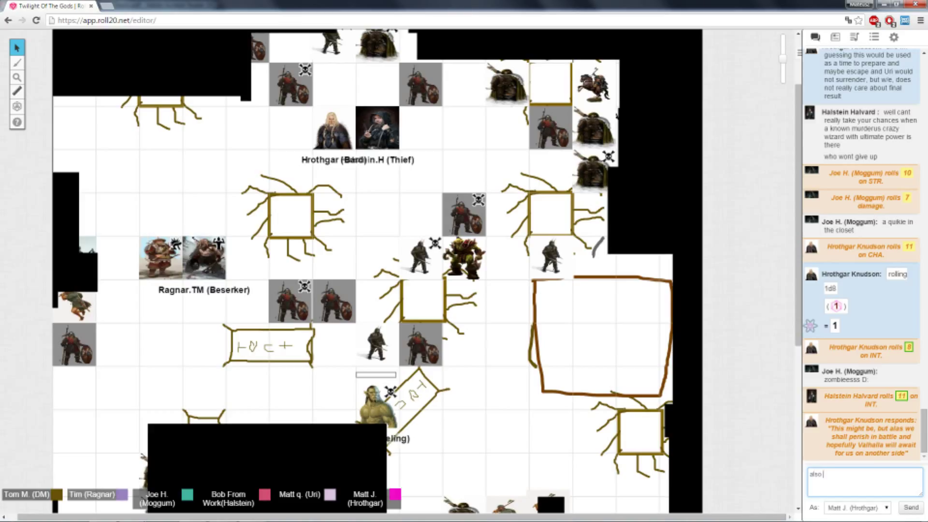
pyautogui.write('Uri reached')
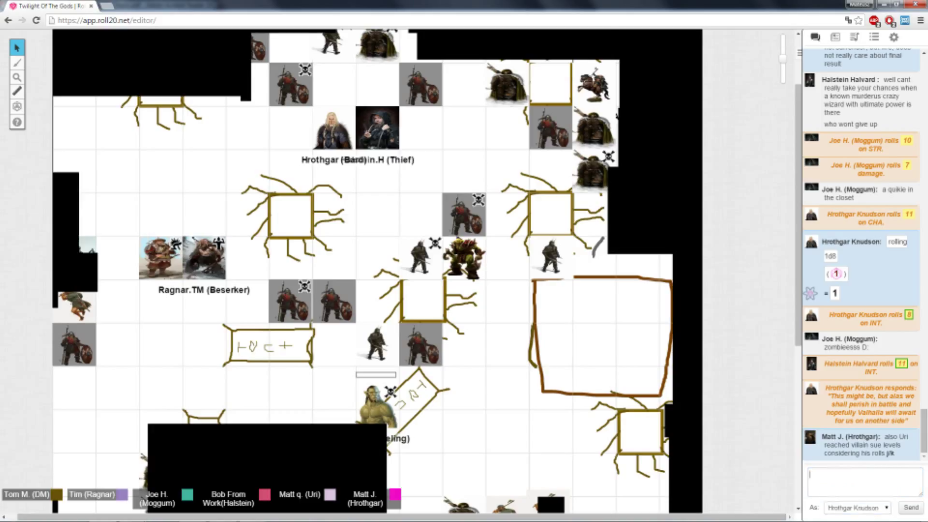
pyautogui.click(861, 480)
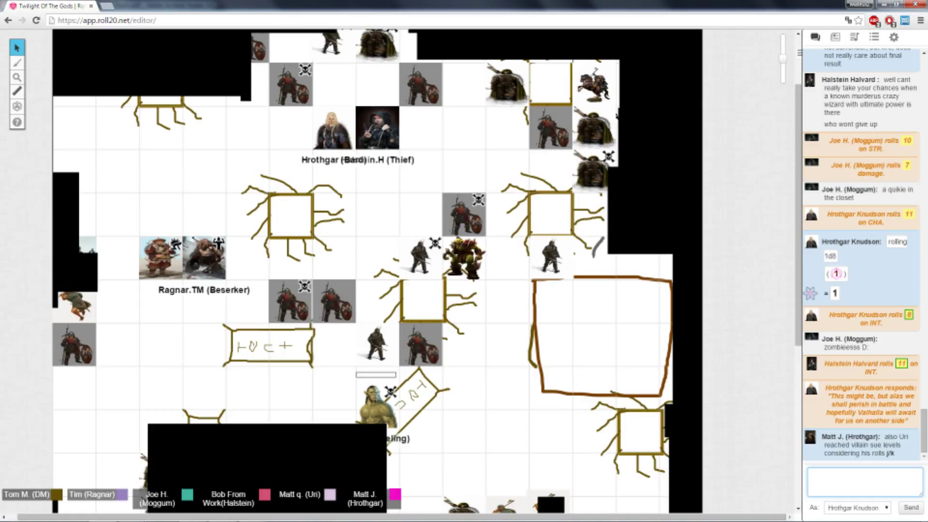
pyautogui.click(858, 480)
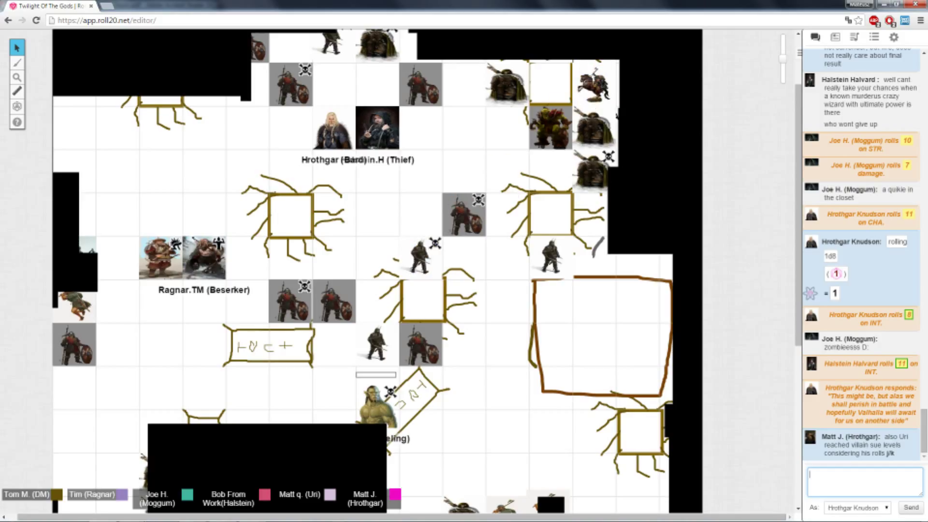
# Zoom the battle map in on the party tokens and the green troll.
pyautogui.scroll(-3)
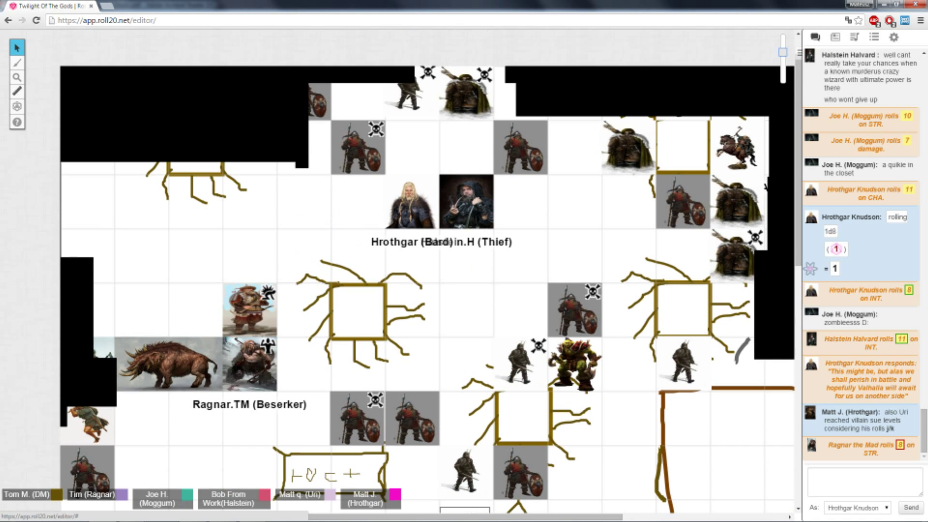
pyautogui.scroll(-3)
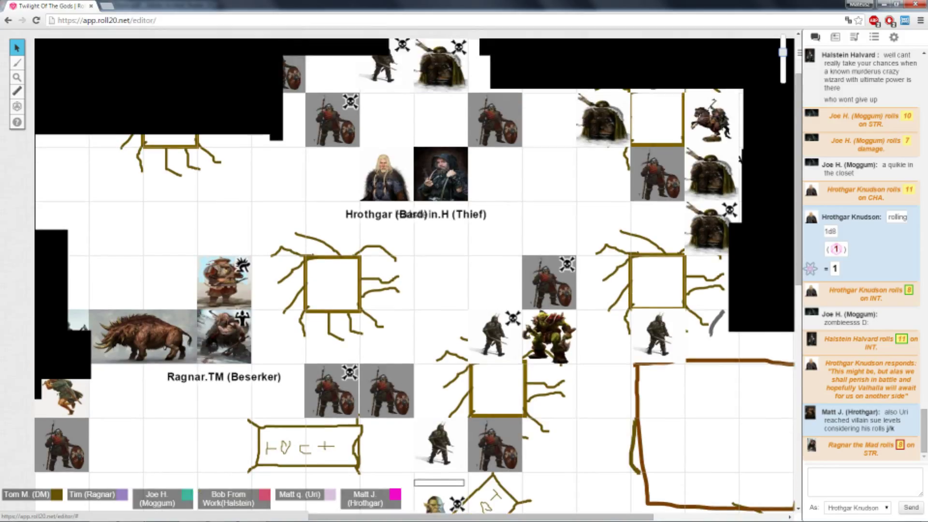
pyautogui.scroll(-3)
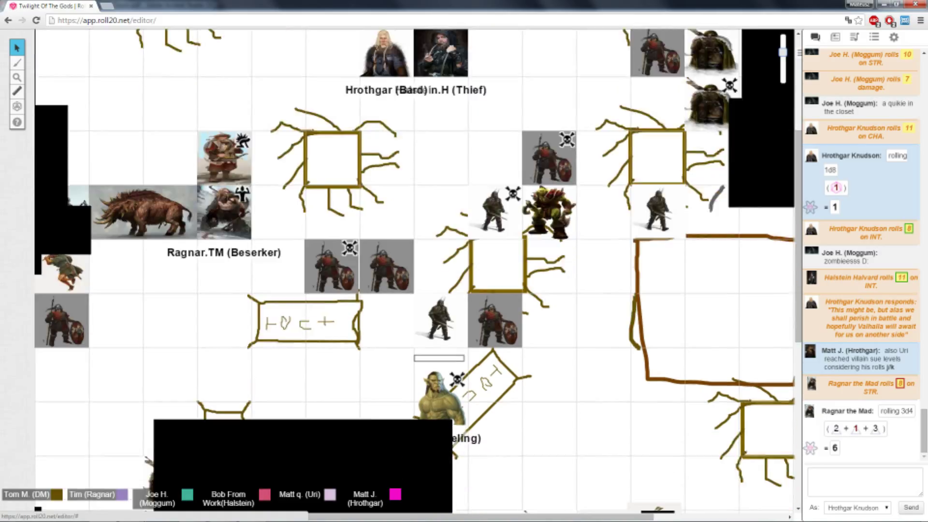
pyautogui.scroll(-3)
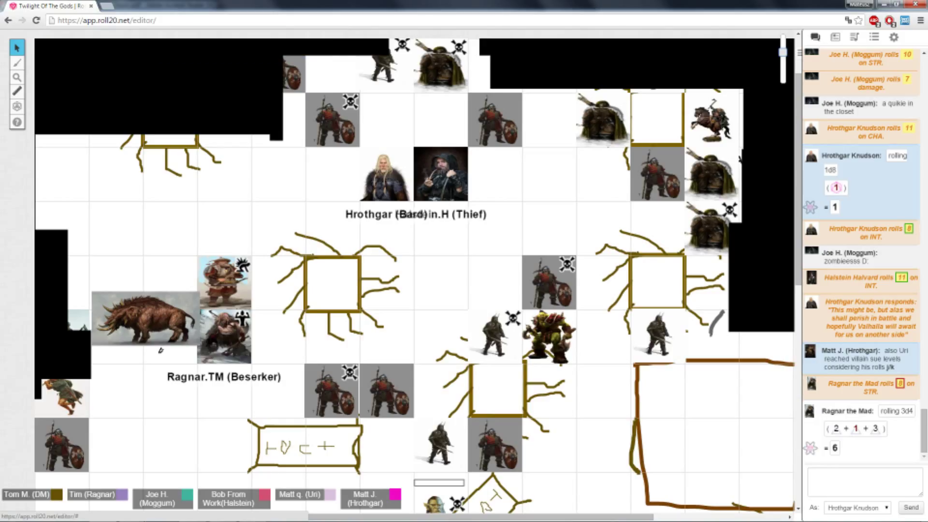
# Scroll the map to the central spidery square where the boar and dwarf tokens advance.
pyautogui.scroll(-3)
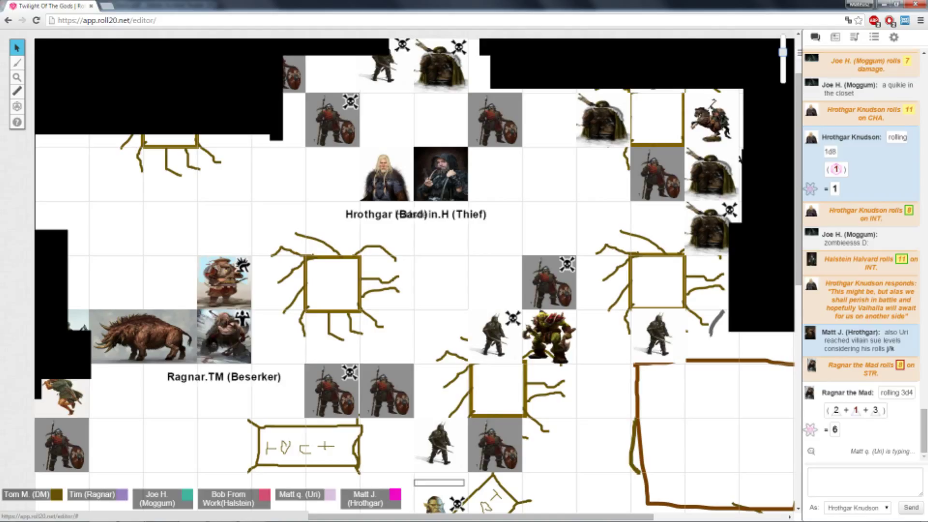
pyautogui.scroll(-3)
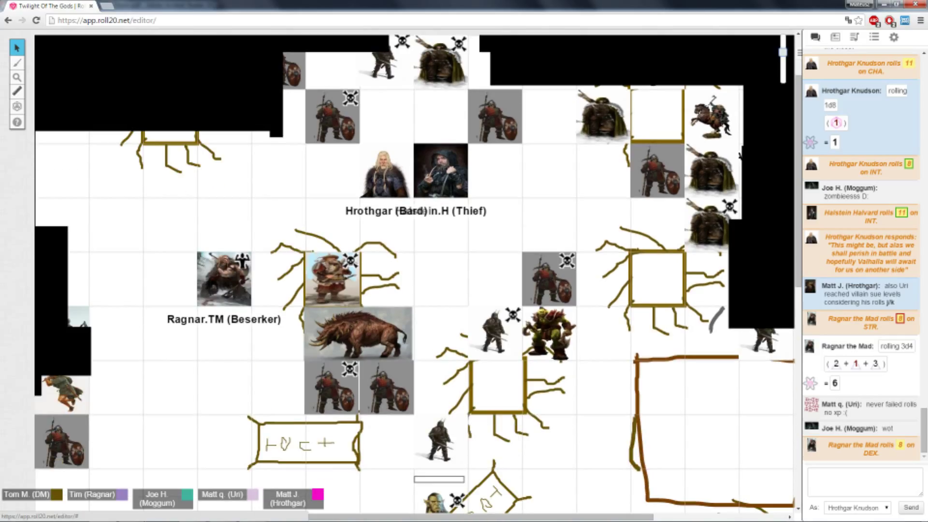
pyautogui.moveTo(547, 335); pyautogui.dragTo(387, 335)
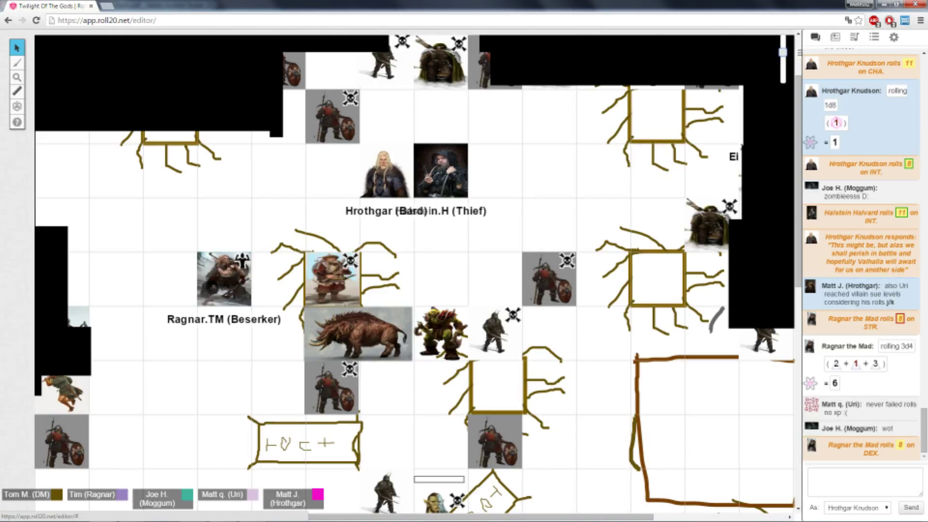
pyautogui.click(17, 90)
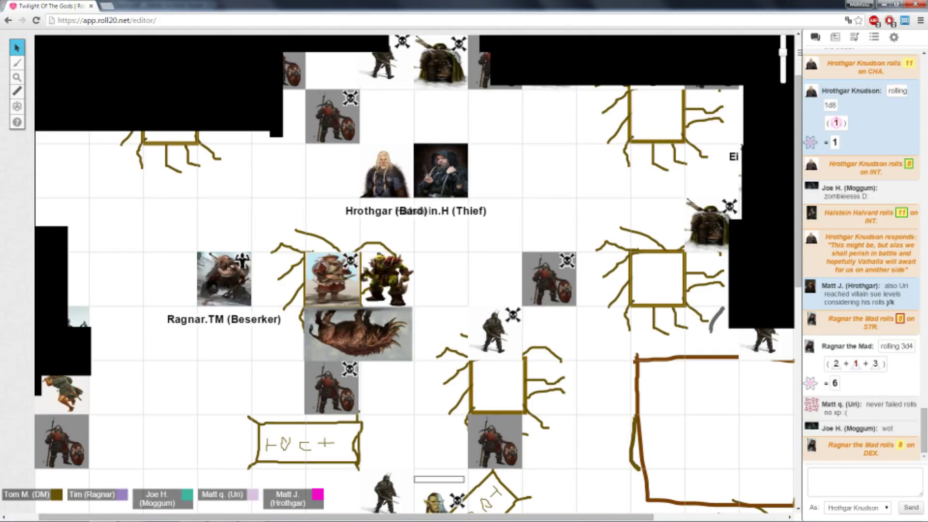
pyautogui.scroll(-3)
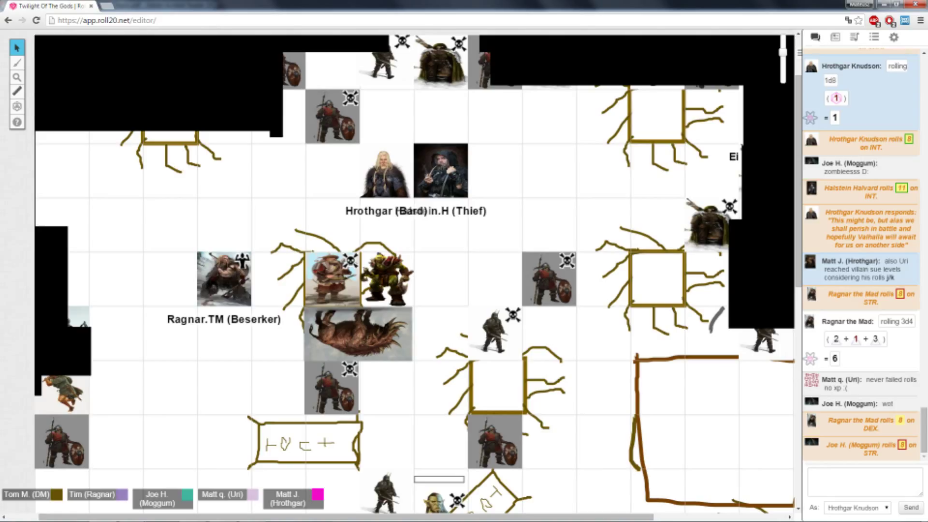
pyautogui.scroll(-3)
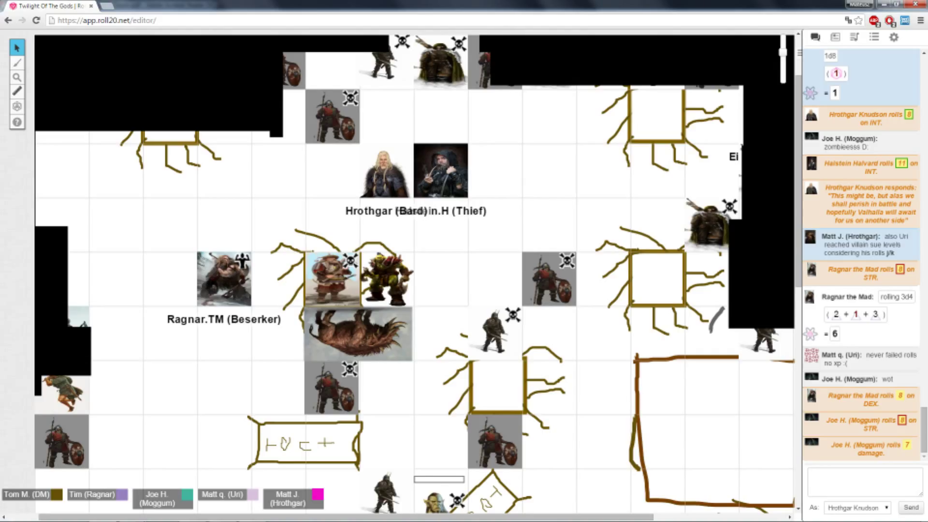
# Move the green troll token across the map to the square just below Hrothgar.
pyautogui.scroll(-3)
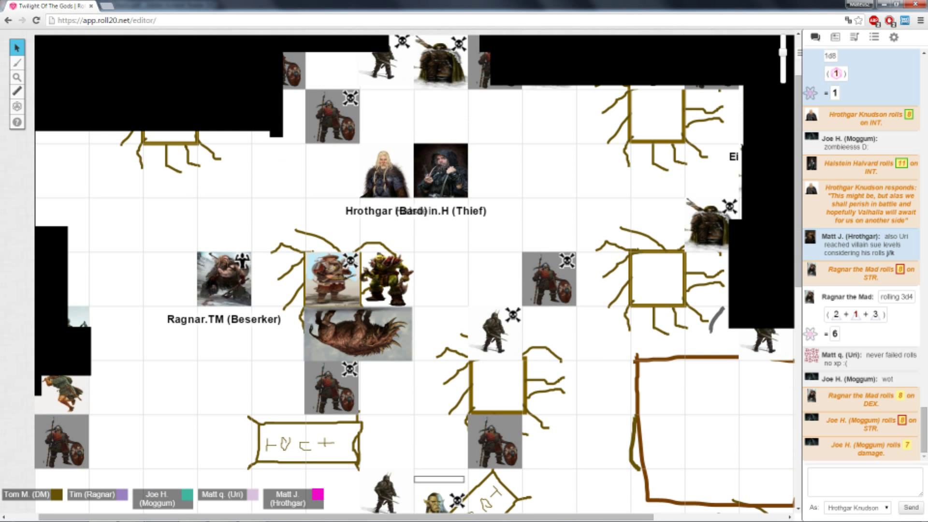
pyautogui.scroll(-3)
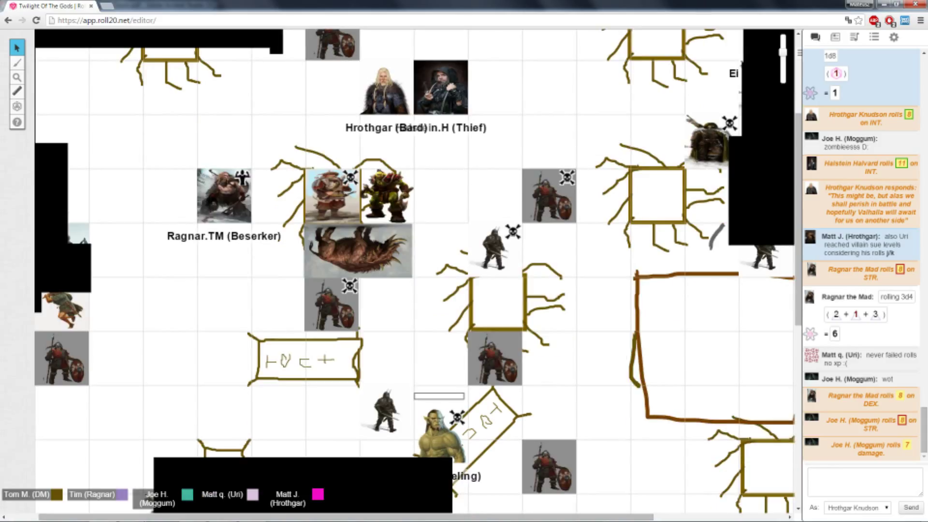
pyautogui.scroll(-3)
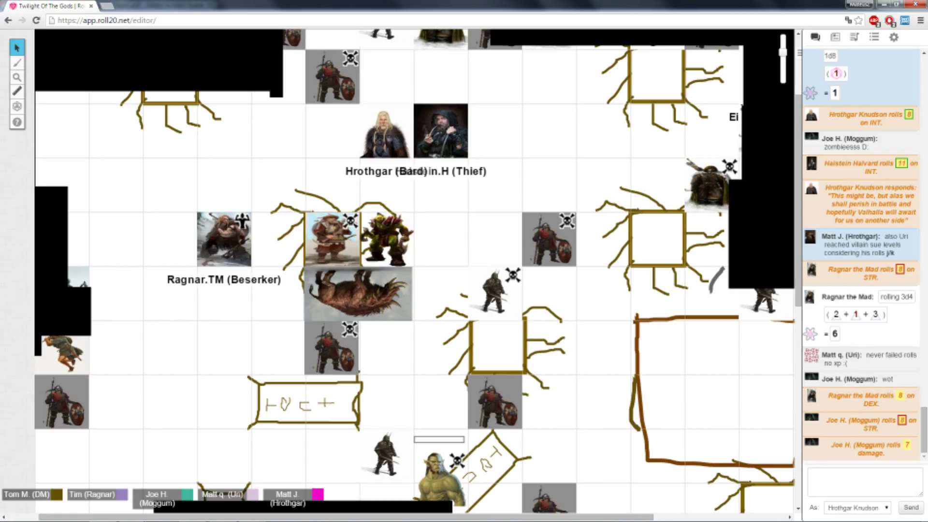
pyautogui.scroll(-3)
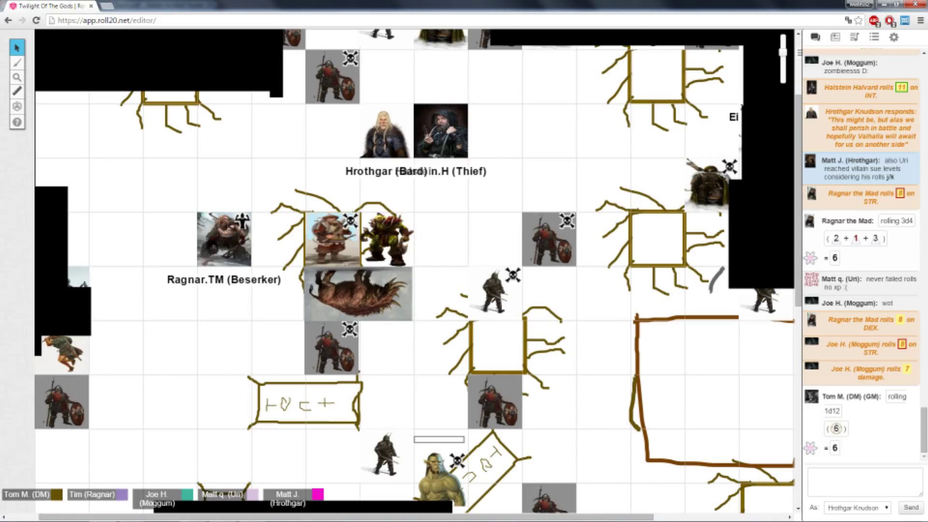
pyautogui.moveTo(332, 293); pyautogui.dragTo(651, 293)
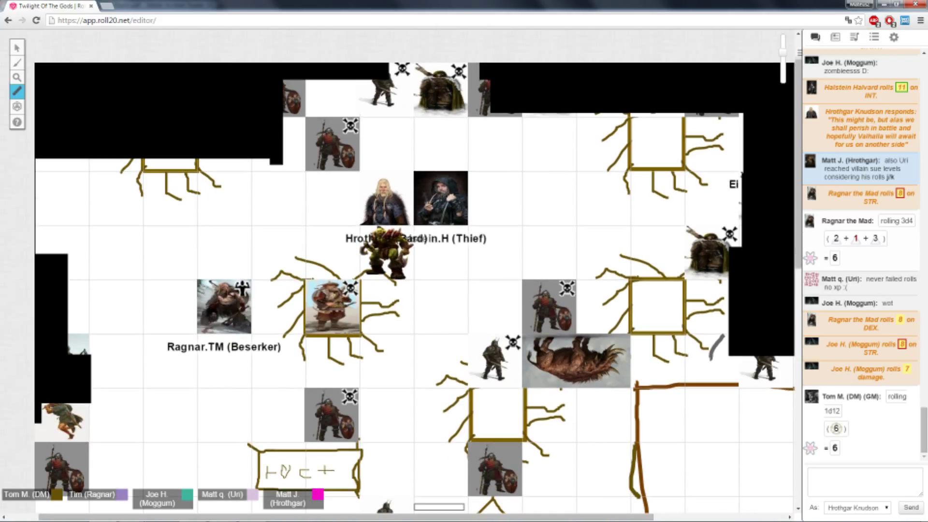
# Switch to Select/Move, reposition a token, and bring up the journal entries list.
pyautogui.click(16, 47)
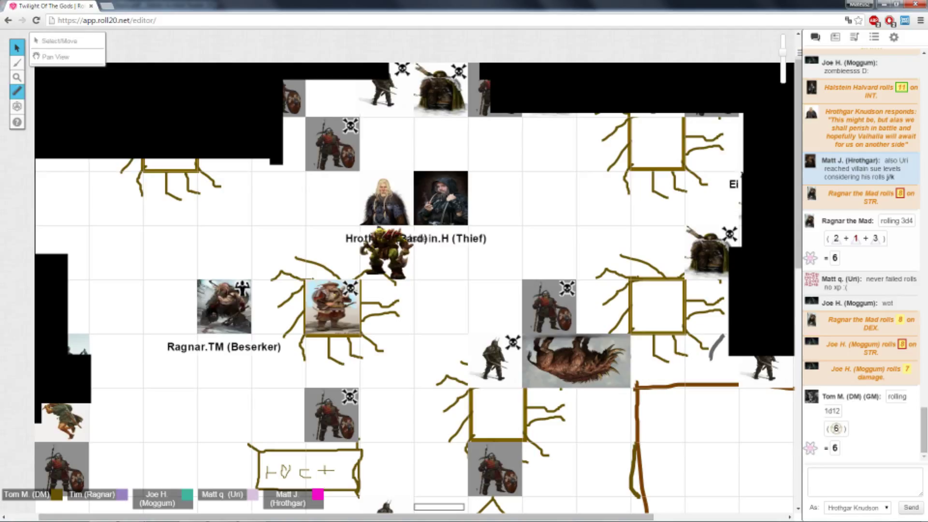
pyautogui.click(16, 46)
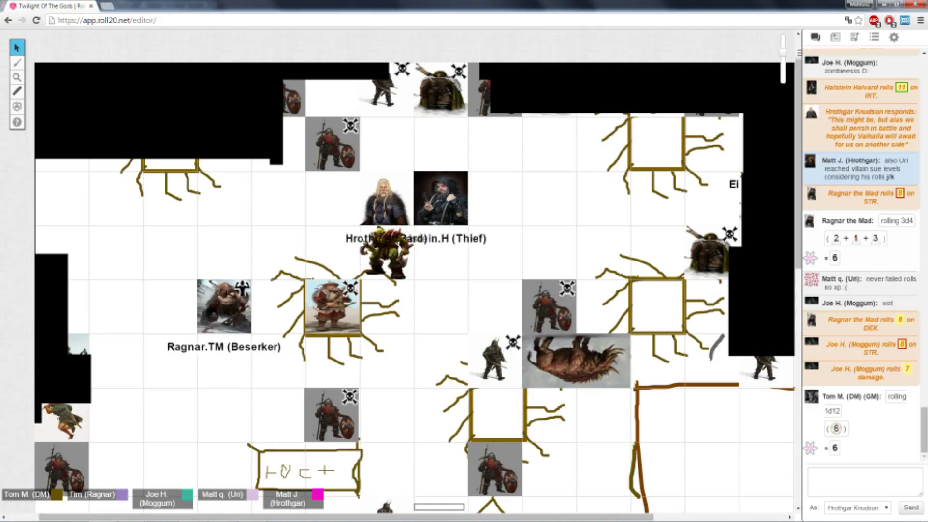
pyautogui.moveTo(527, 512); pyautogui.dragTo(697, 455)
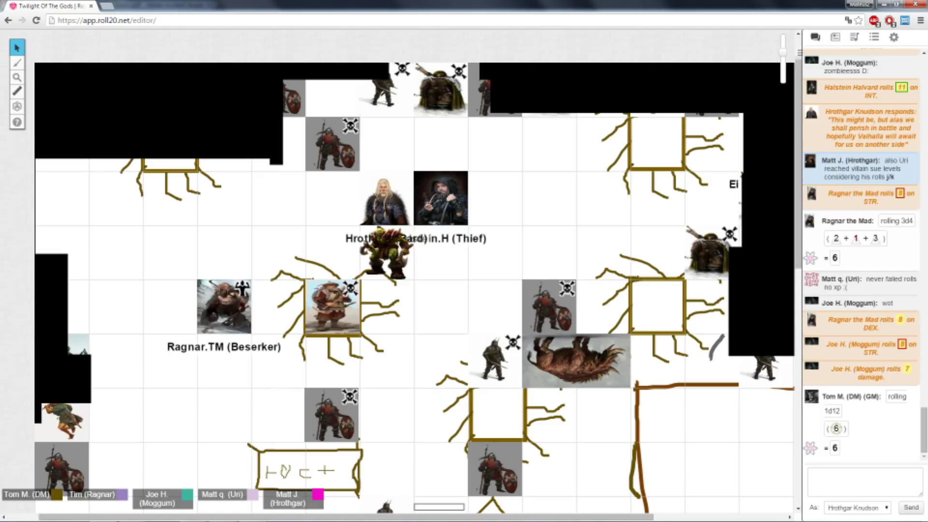
pyautogui.click(834, 36)
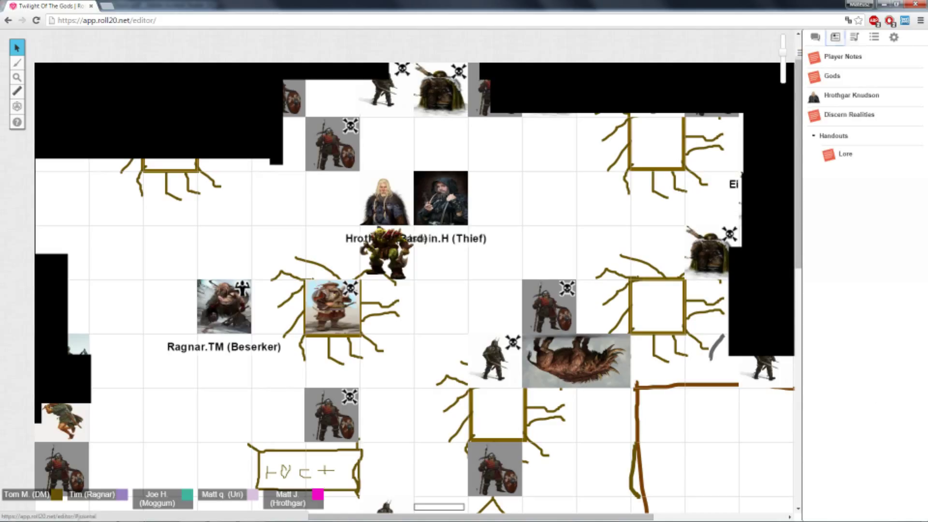
# Bring up Hrothgar Knudson's character sheet from the journal list.
pyautogui.click(815, 37)
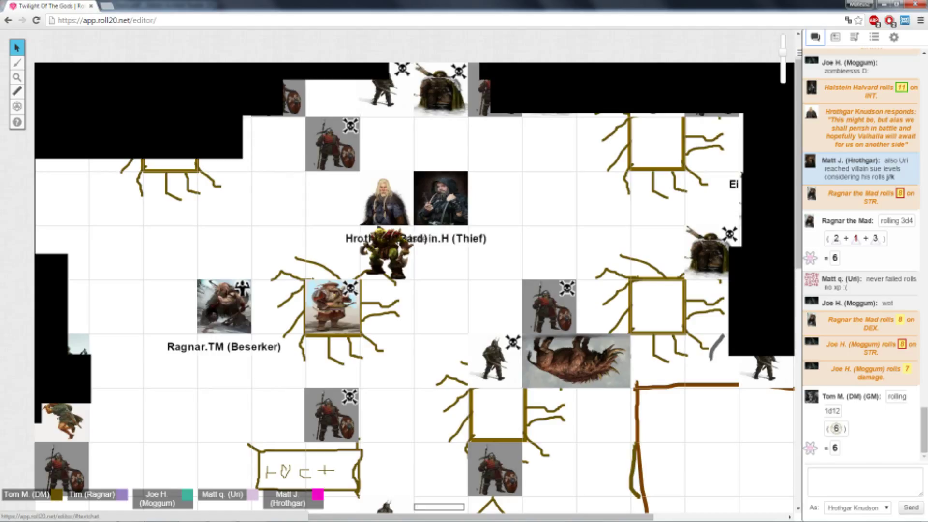
pyautogui.click(834, 37)
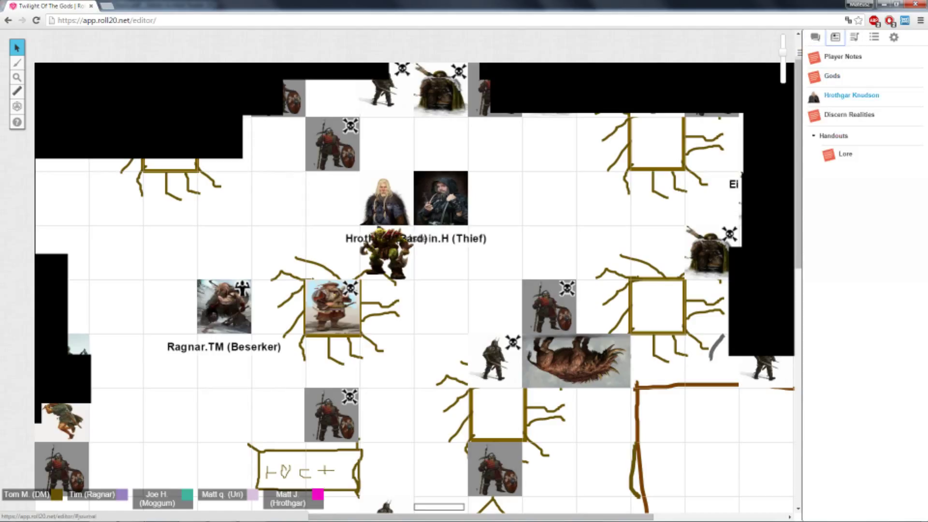
pyautogui.click(851, 96)
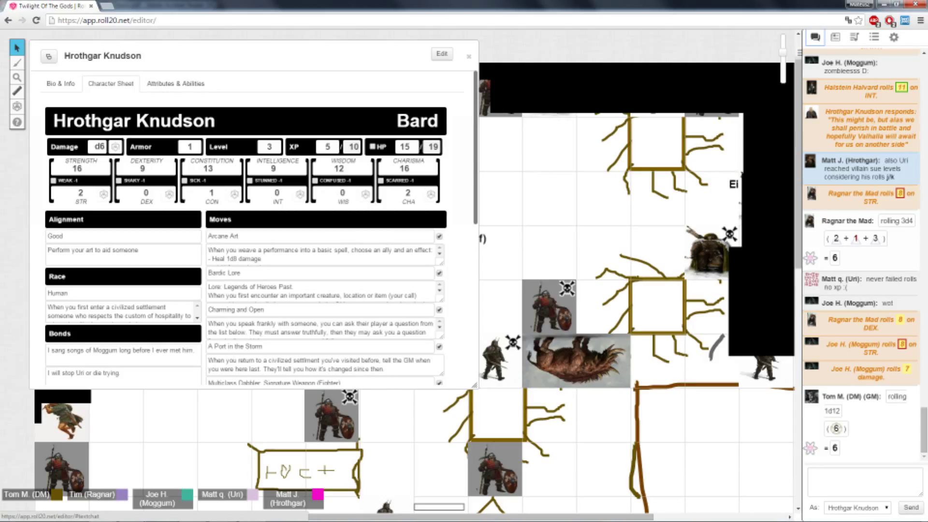
# Roll CHA from Hrothgar's sheet for an 8, then roll 1d8 in chat for a 7.
pyautogui.scroll(-3)
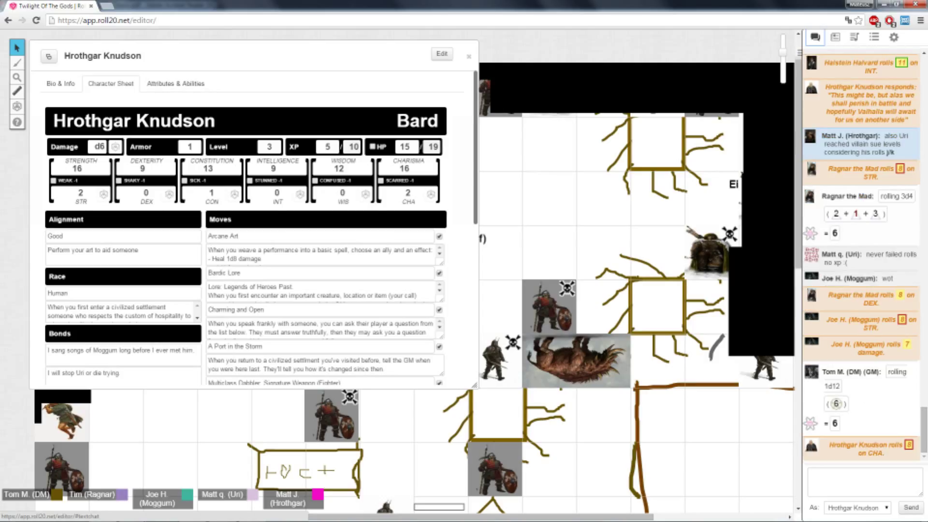
pyautogui.write('H')
pyautogui.write('/r 1')
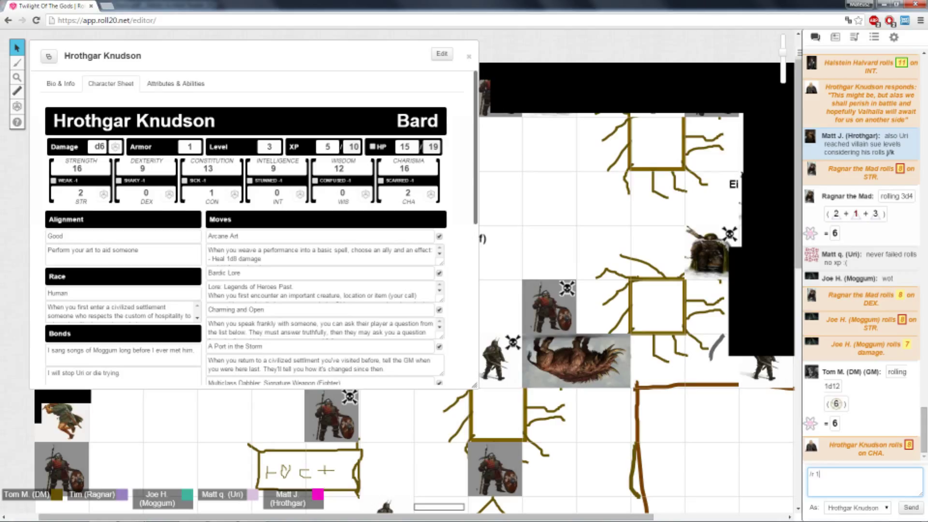
pyautogui.write('d8')
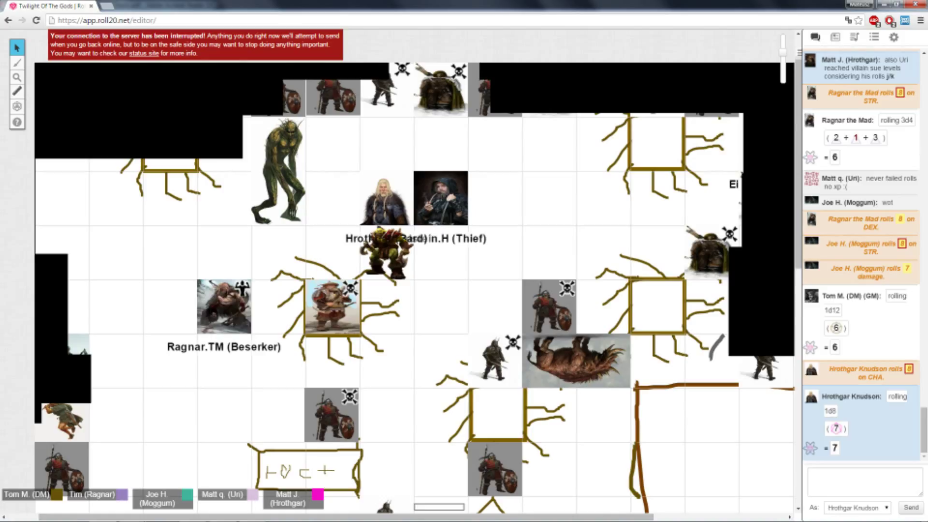
# Check Hrothgar's sheet, return to chat and begin a /w Tom whisper.
pyautogui.click(834, 38)
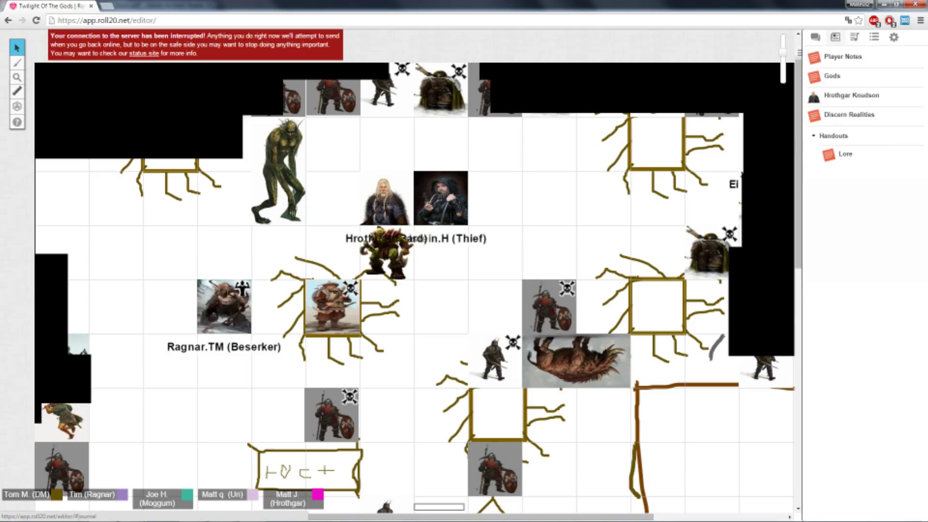
pyautogui.click(853, 96)
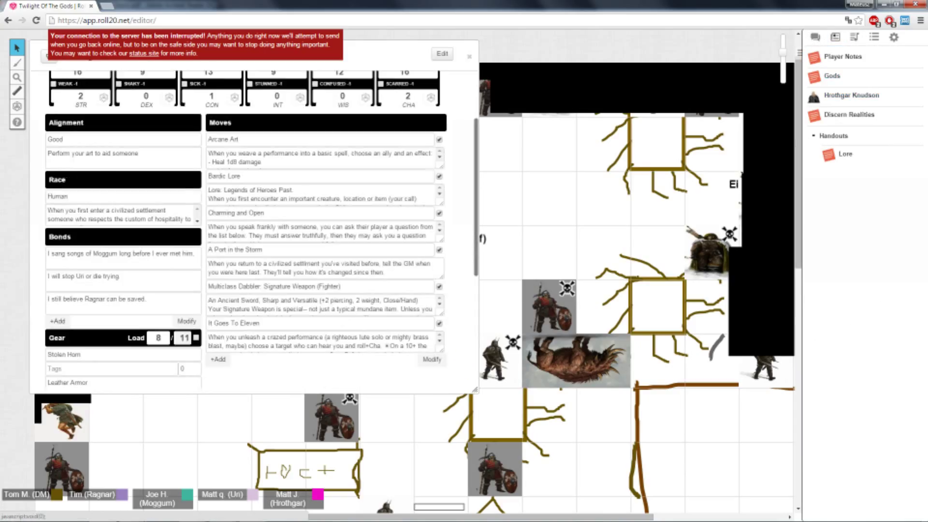
pyautogui.click(469, 54)
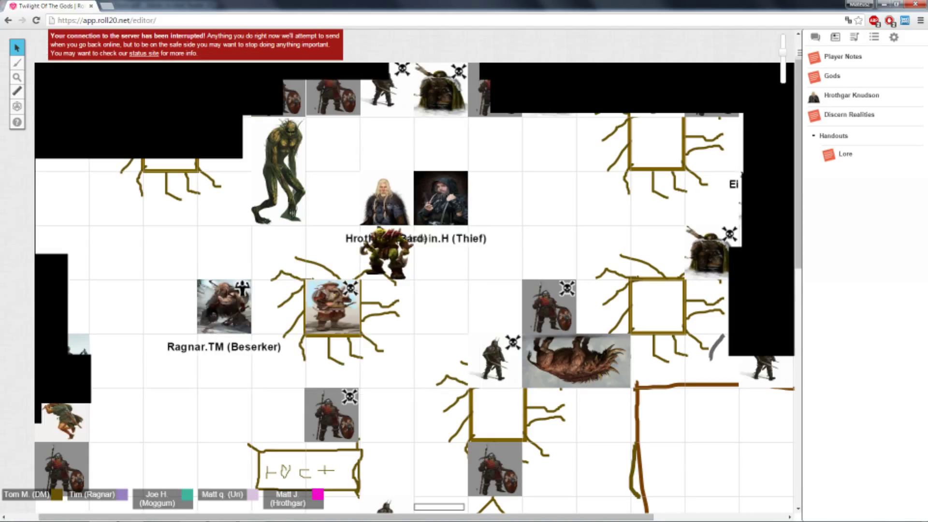
pyautogui.click(814, 37)
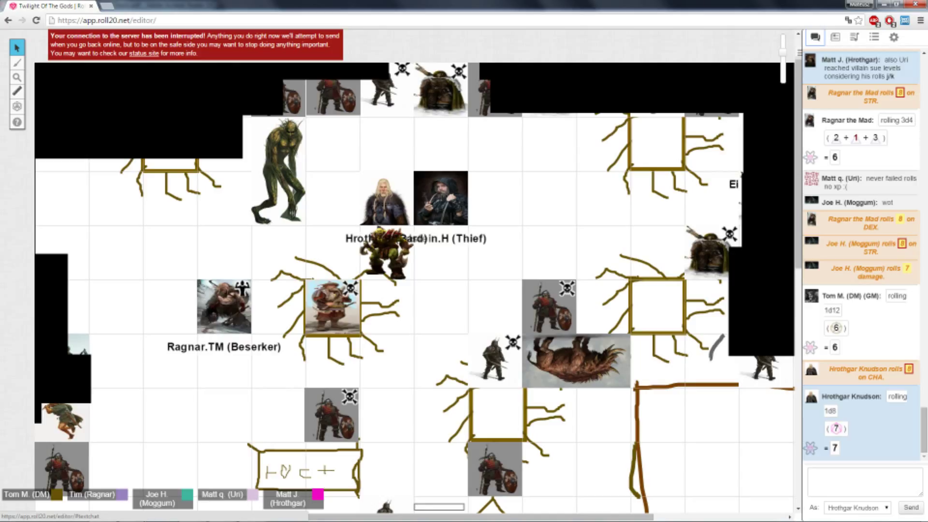
pyautogui.click(860, 482)
pyautogui.write('/w Tom')
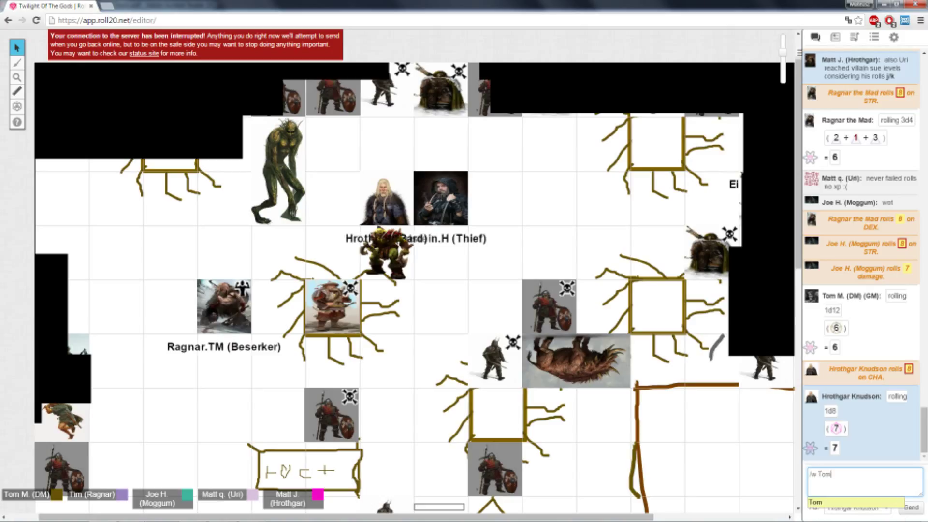
# Whisper to Tom: 'although I really dont know what exactly you put him in time out room. saying truthfully'.
pyautogui.write('although I t')
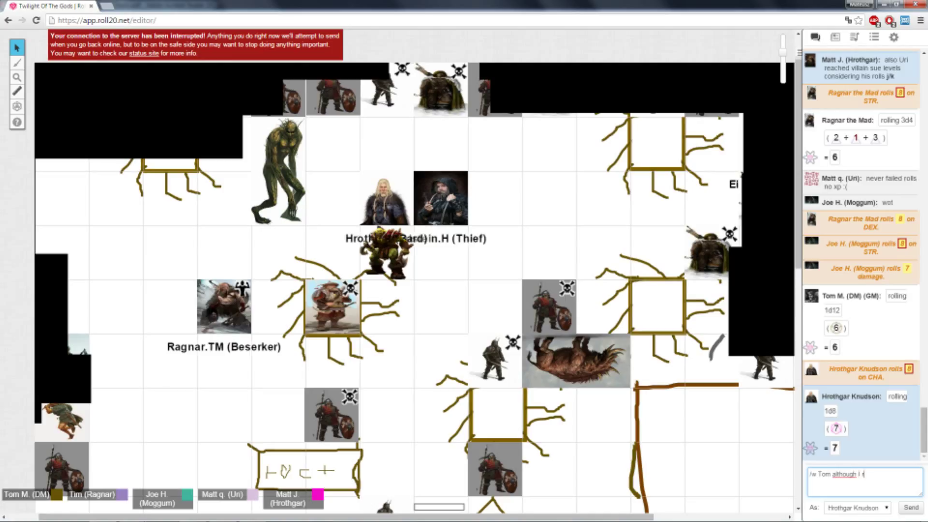
pyautogui.write('really dont know what he did')
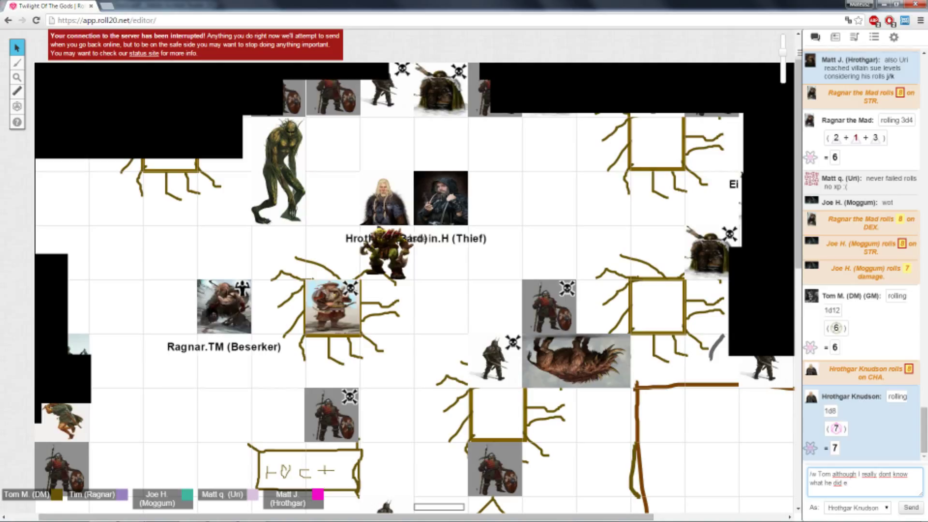
pyautogui.write('exactly you pu')
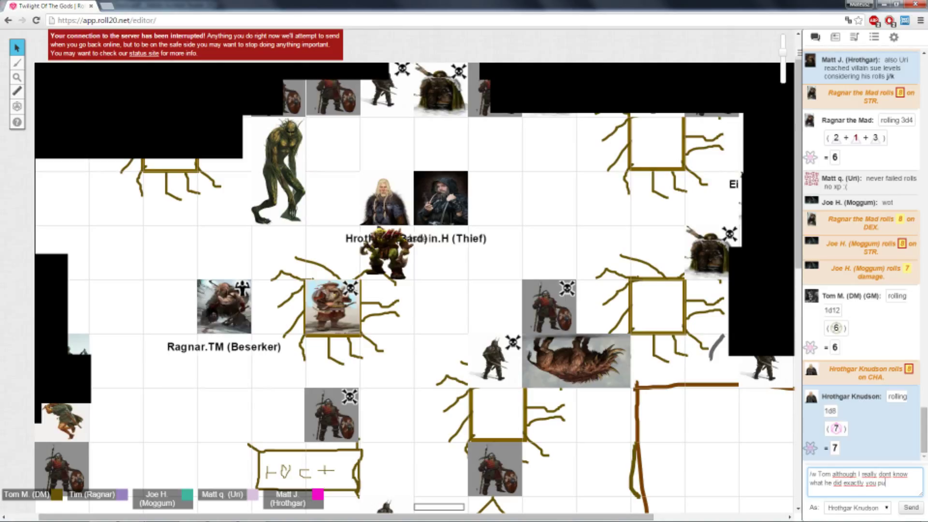
pyautogui.write('him in time')
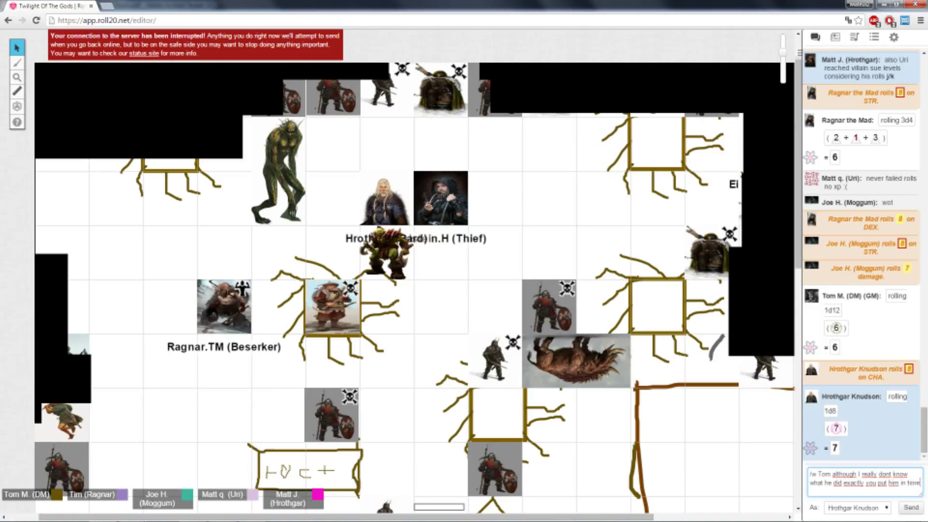
pyautogui.write('time out room.')
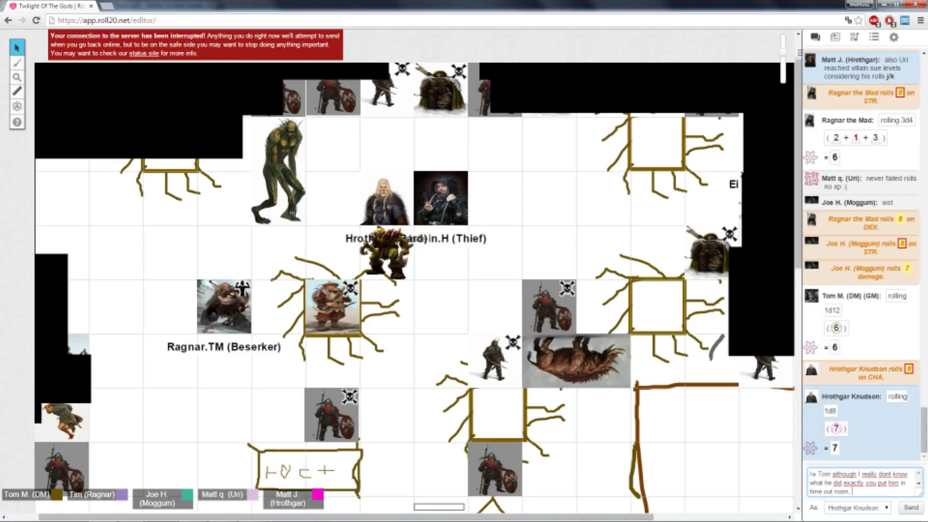
pyautogui.write('saying')
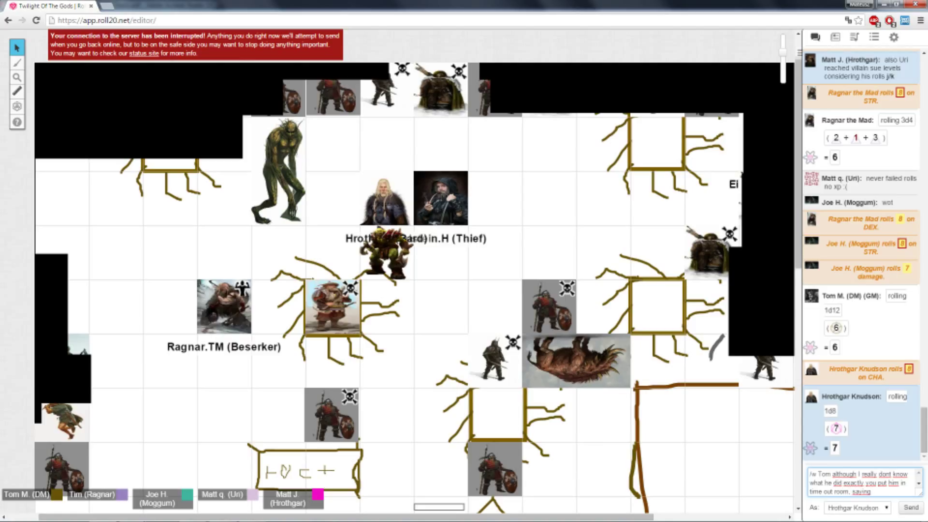
pyautogui.write('truthfully')
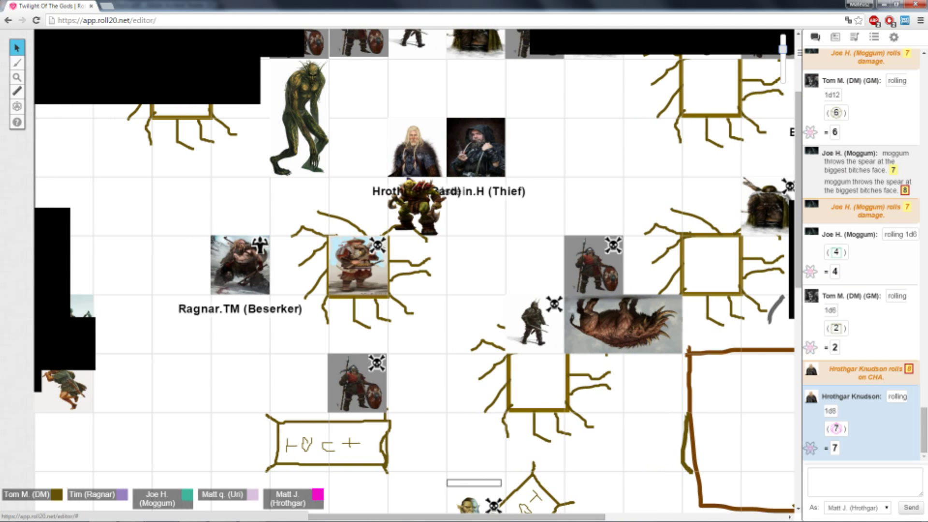
# Show the journal list with Player Notes, Gods, Hrothgar Knudson, Discern Realities and Lore.
pyautogui.scroll(-3)
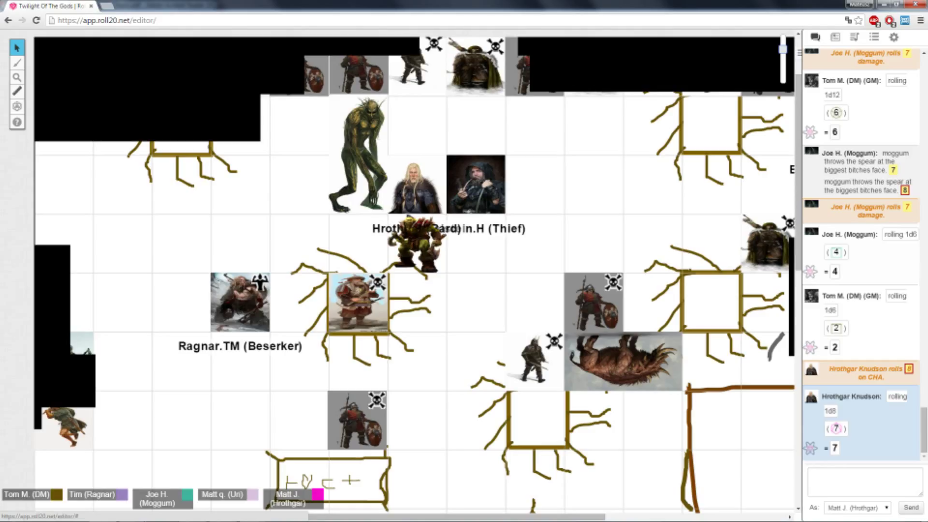
pyautogui.click(834, 37)
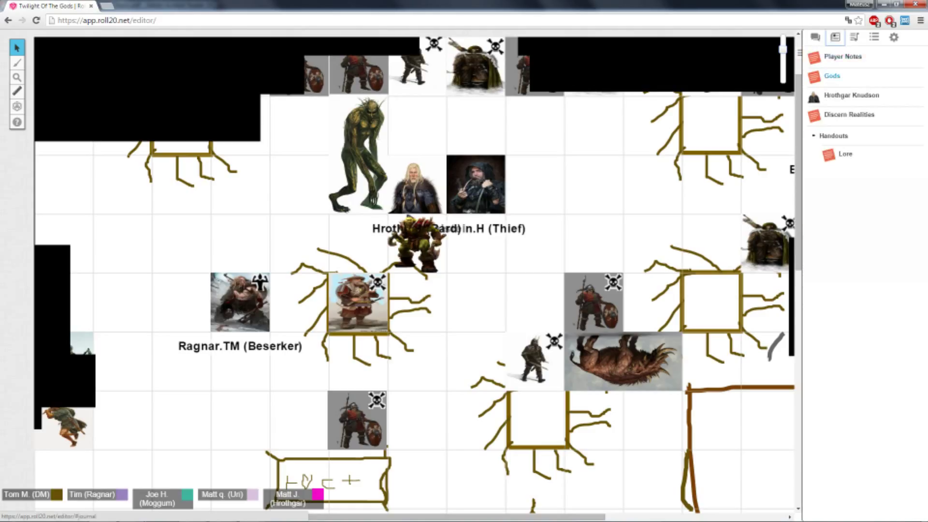
# Set chat to speak as Hrothgar Knudson from his character sheet, then dismiss the sheet.
pyautogui.click(853, 96)
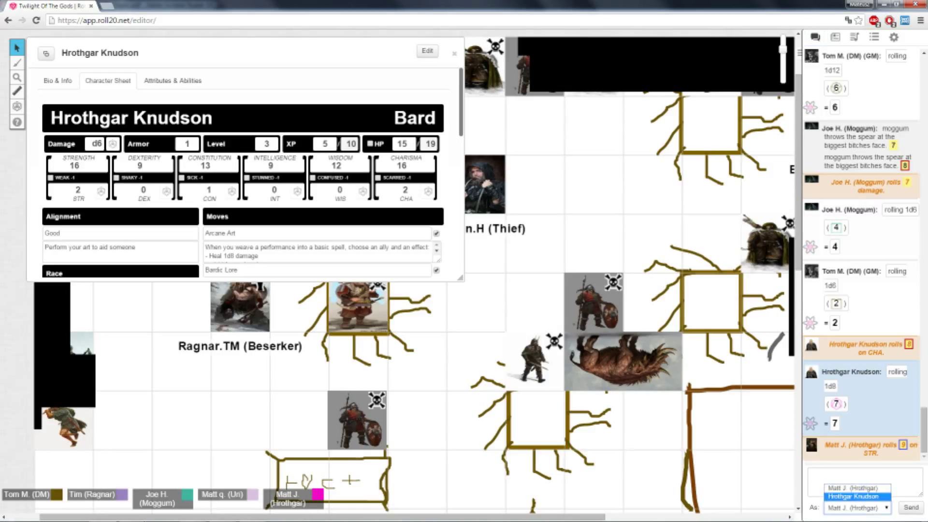
pyautogui.click(856, 497)
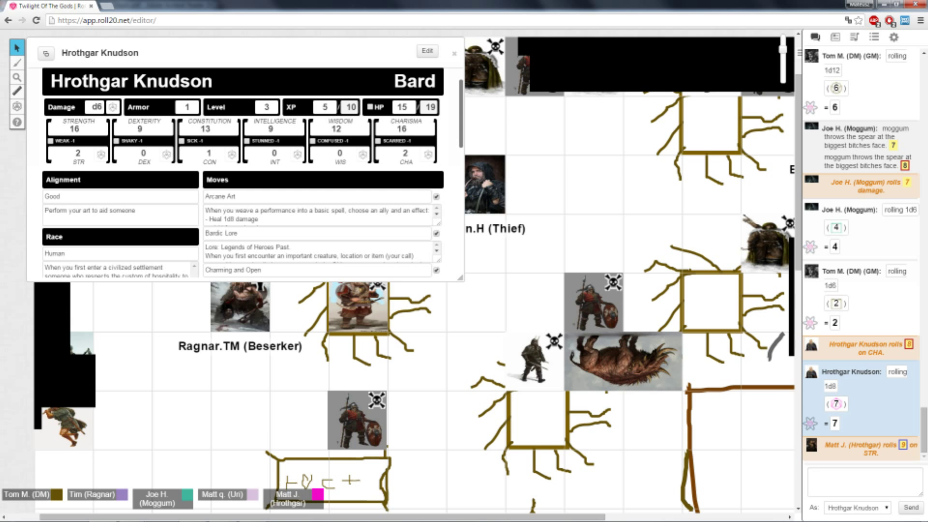
pyautogui.click(454, 53)
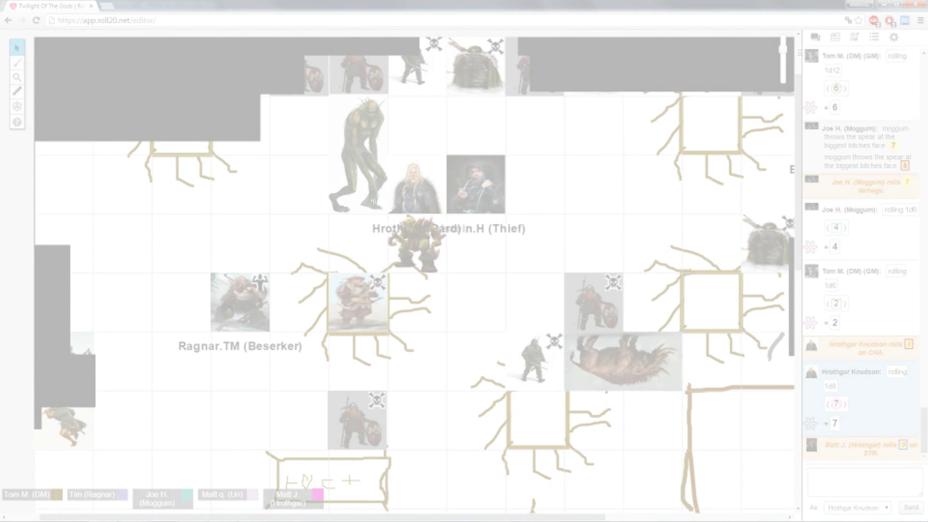